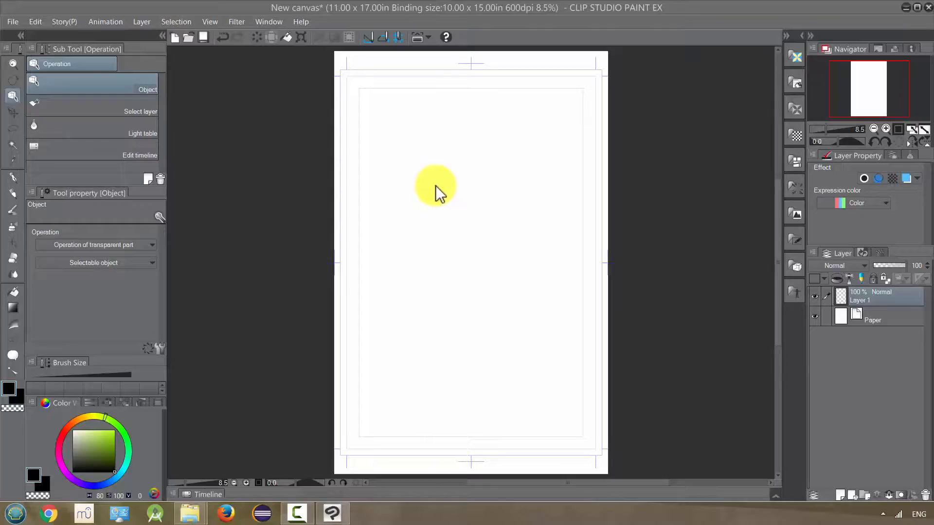
pyautogui.moveTo(431, 214)
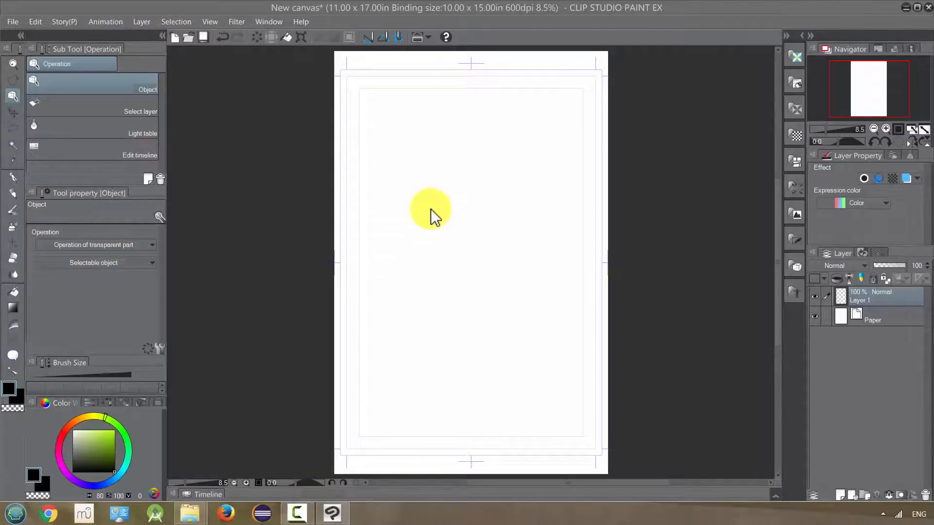
pyautogui.moveTo(27, 294)
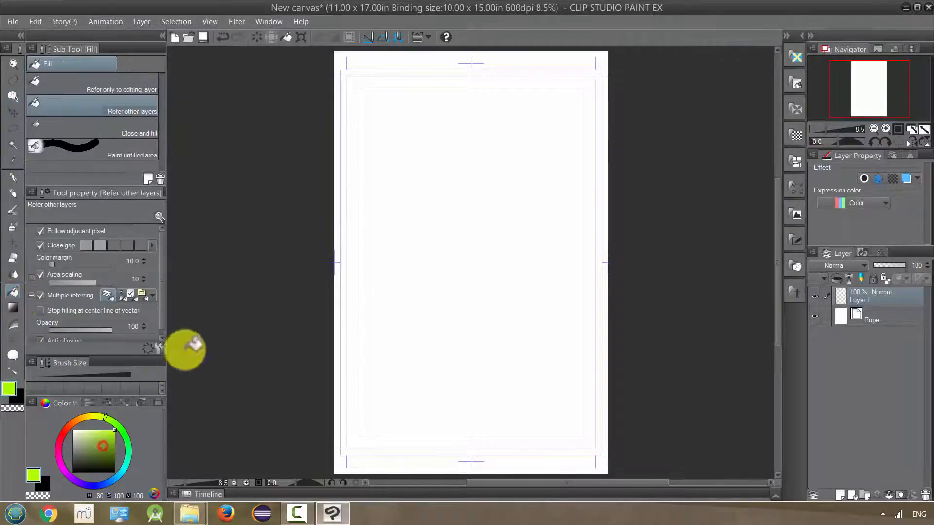
# Fill the whole blank page layer with a dark navy blue using the Fill tool
pyautogui.click(101, 483)
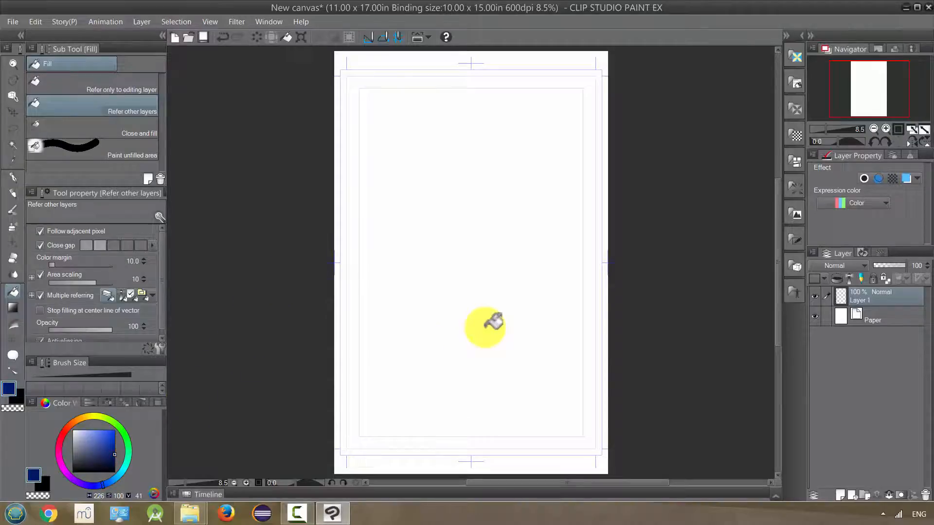
pyautogui.moveTo(468, 339)
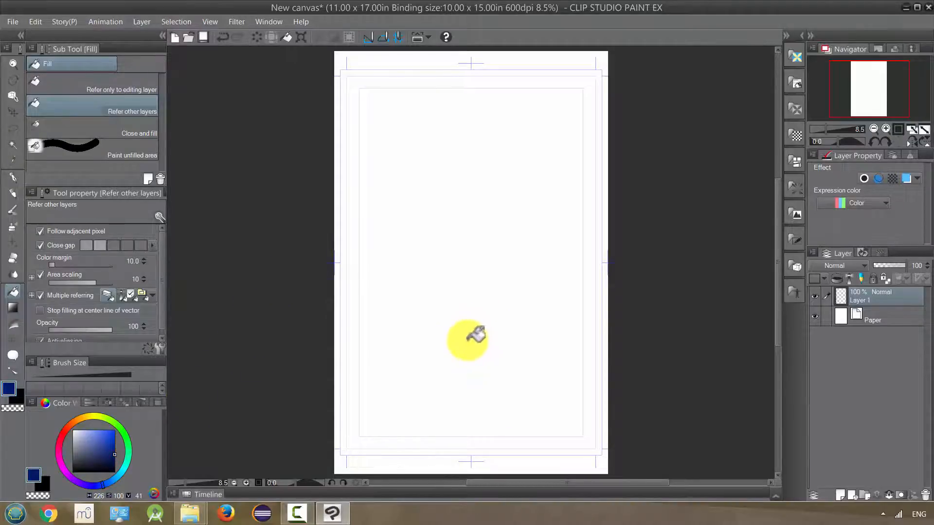
pyautogui.moveTo(471, 357)
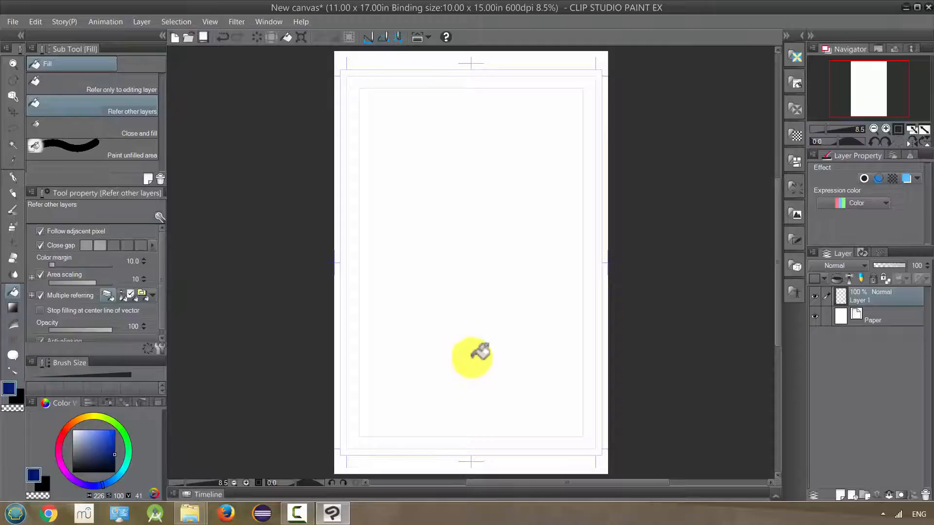
pyautogui.click(471, 357)
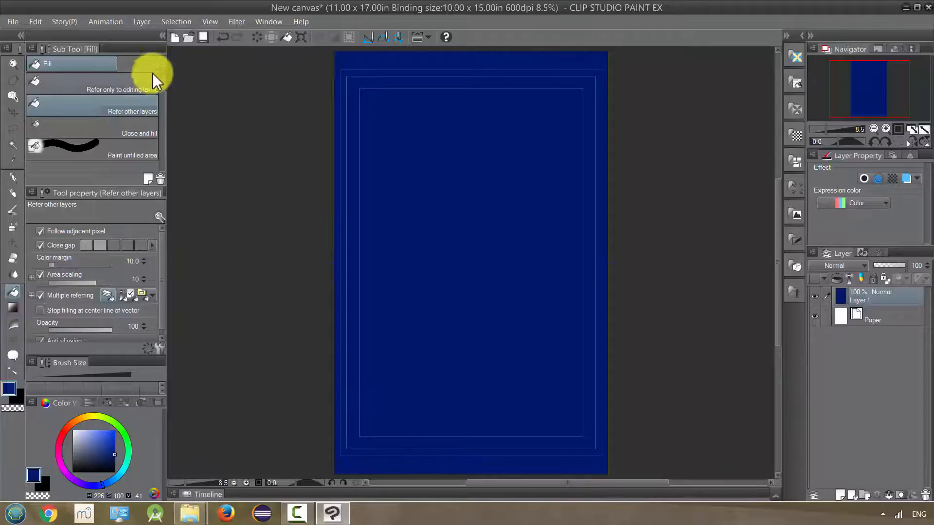
# Import renoir.jpg as an image layer over the blue page via File > Import > Image
pyautogui.click(12, 21)
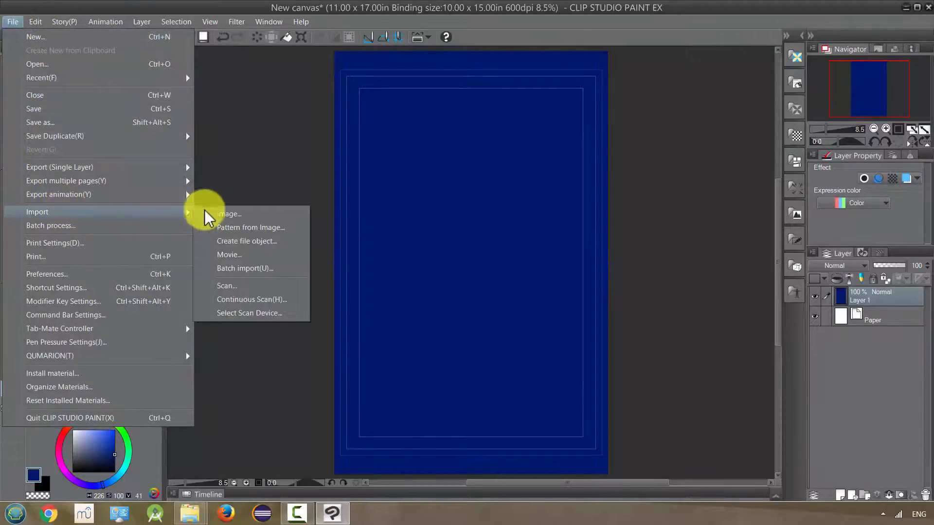
pyautogui.click(229, 214)
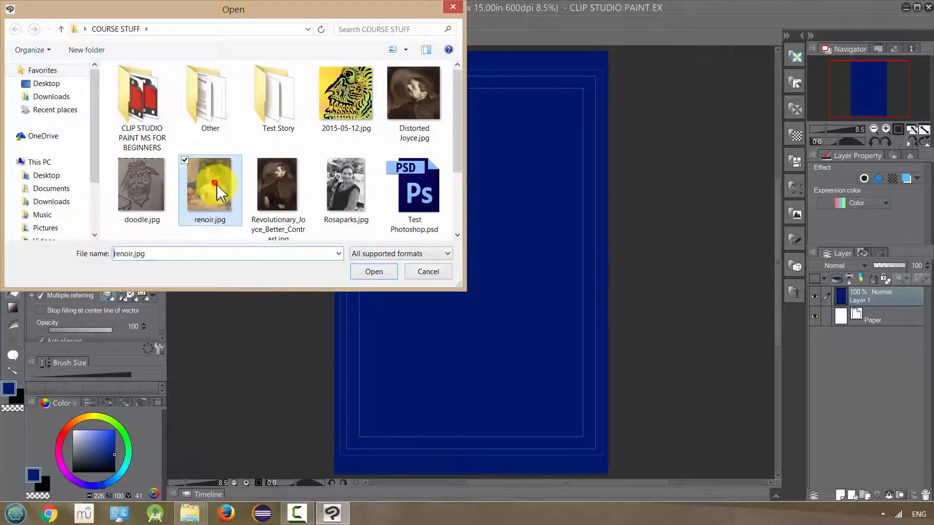
pyautogui.click(373, 271)
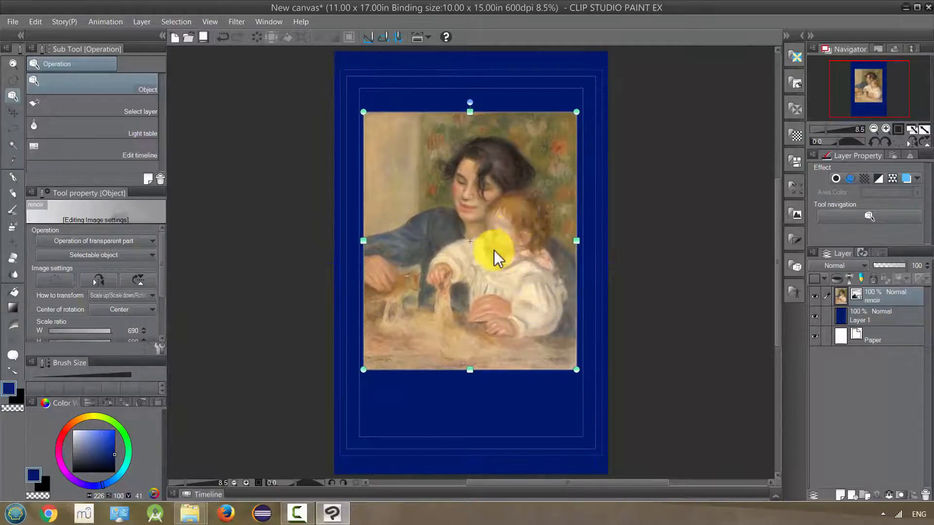
pyautogui.moveTo(527, 250)
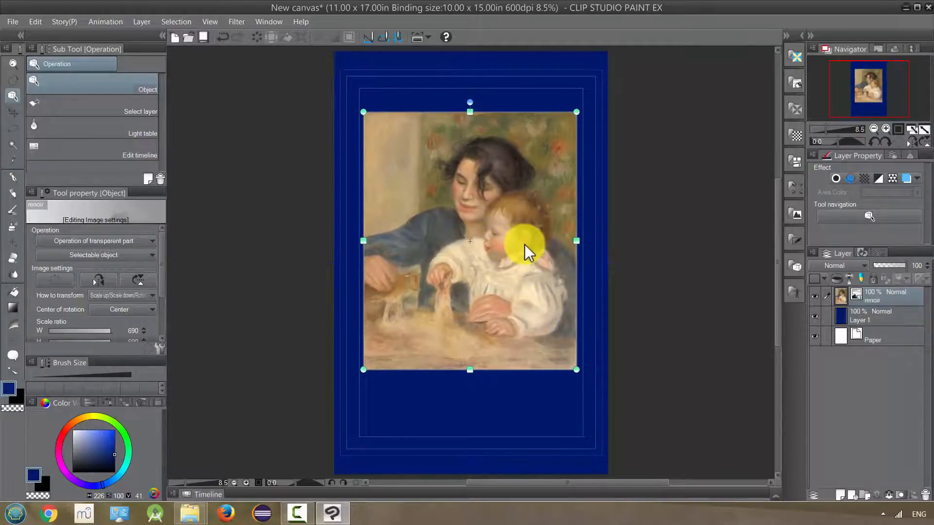
pyautogui.moveTo(533, 244)
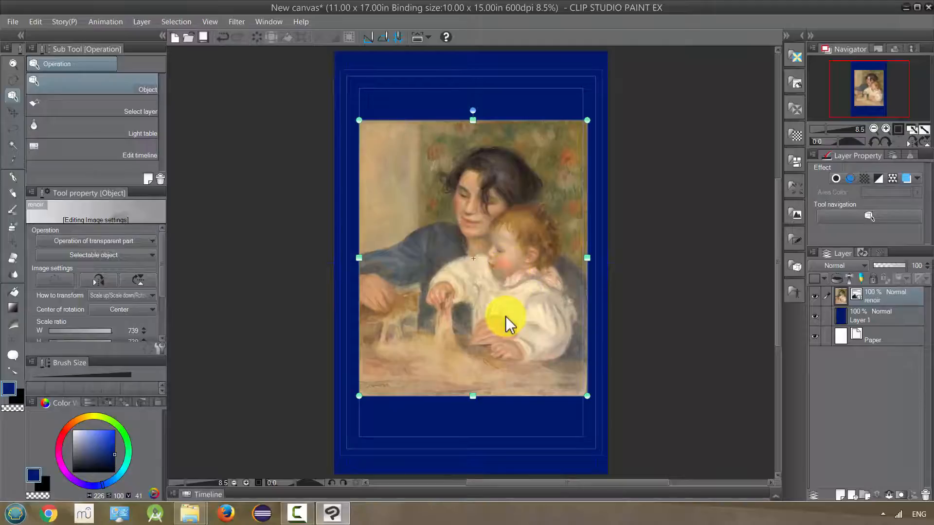
pyautogui.moveTo(497, 250)
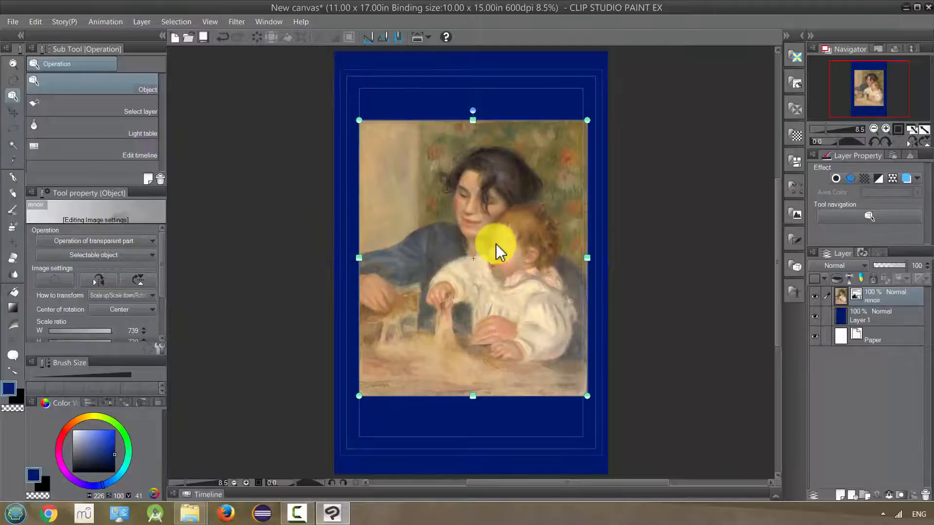
pyautogui.moveTo(497, 258)
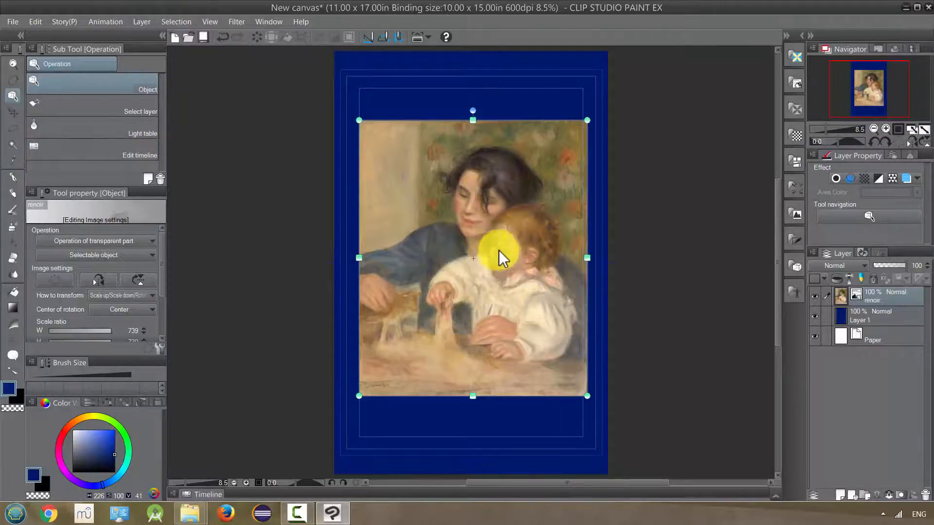
pyautogui.moveTo(642, 296)
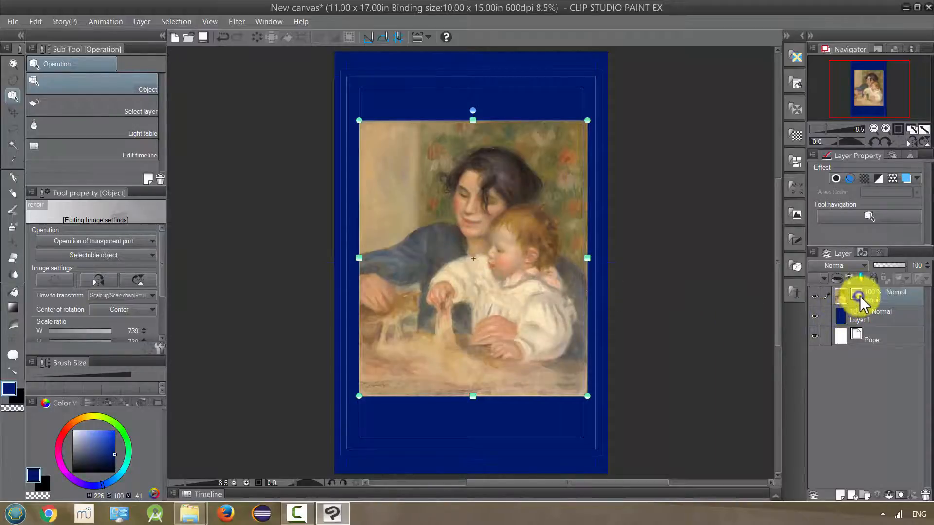
# Confirm the enlarged Renoir's placement and bring up the Edit menu for tonal corrections
pyautogui.rightClick(861, 294)
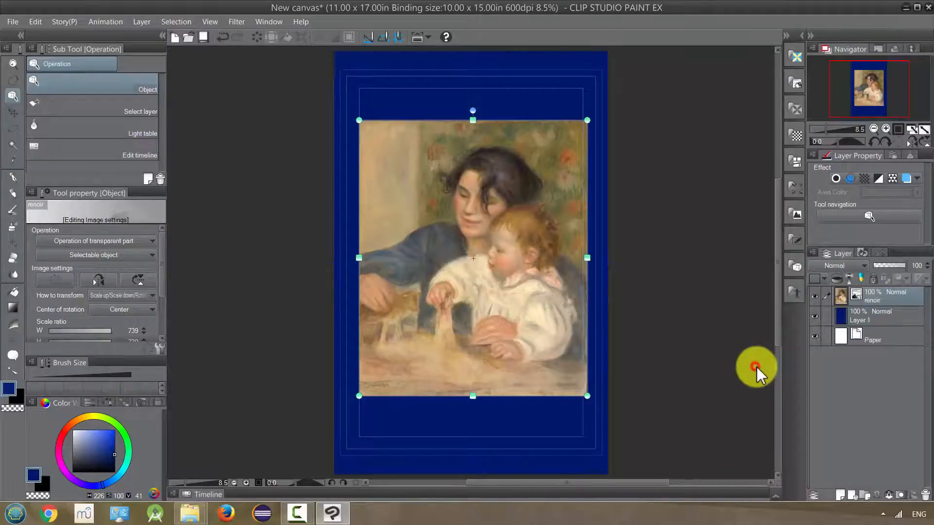
pyautogui.moveTo(348, 200)
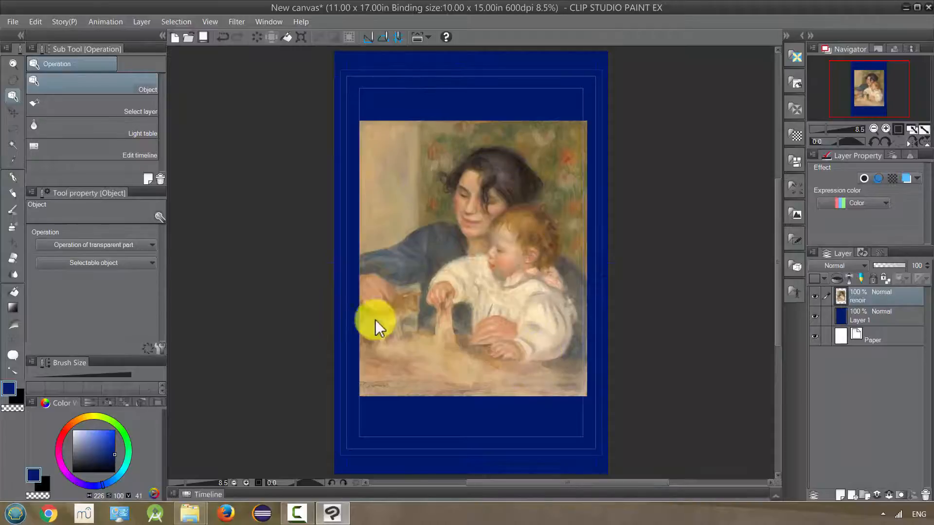
pyautogui.moveTo(536, 286)
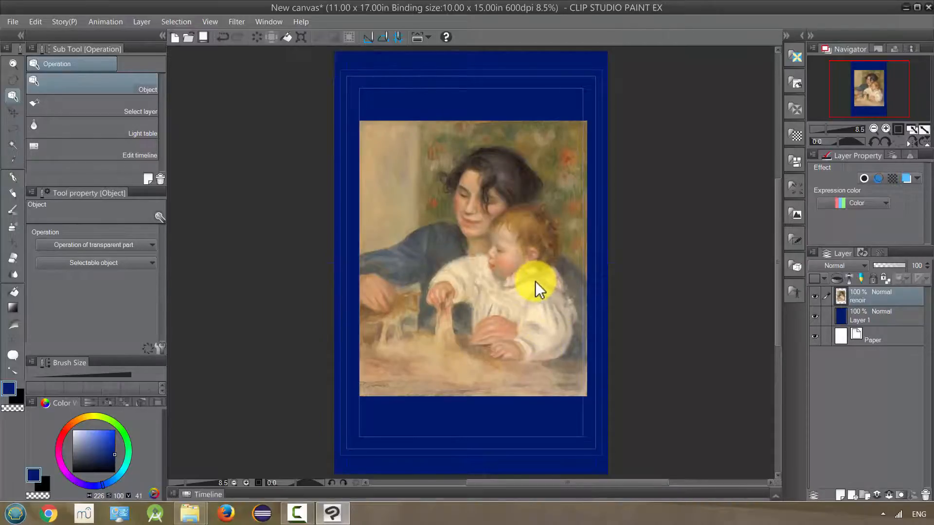
pyautogui.moveTo(530, 304)
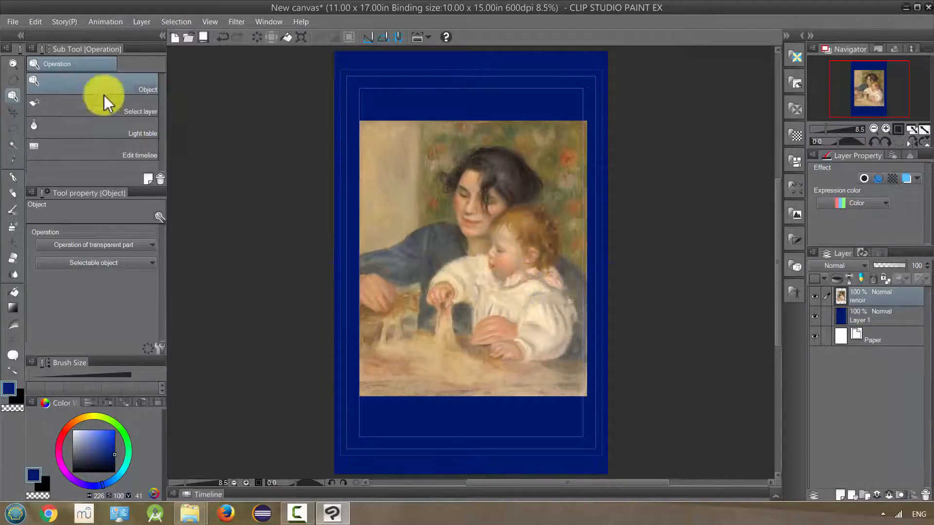
pyautogui.click(35, 21)
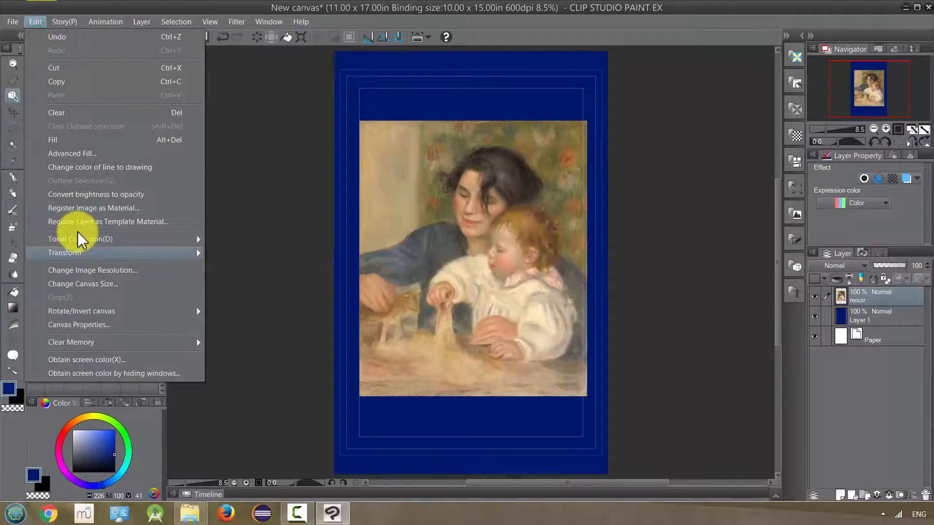
pyautogui.moveTo(81, 208)
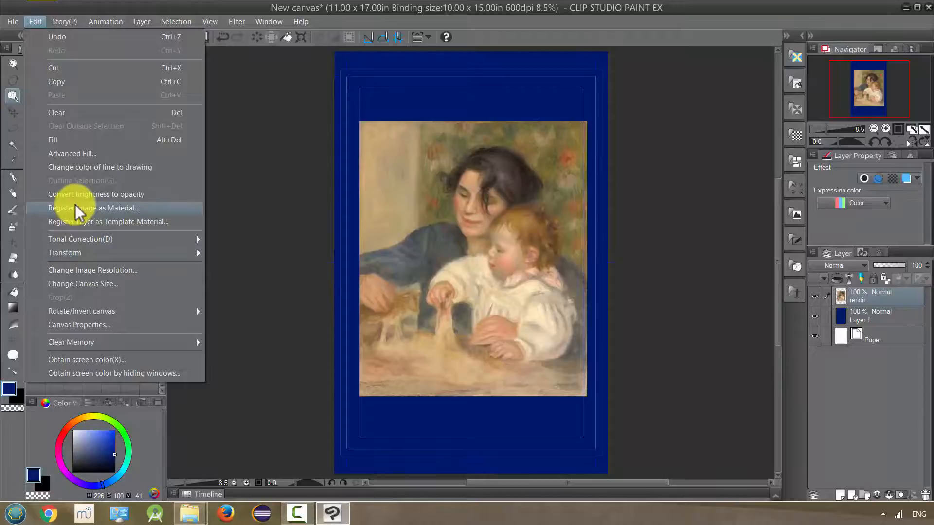
pyautogui.moveTo(80, 239)
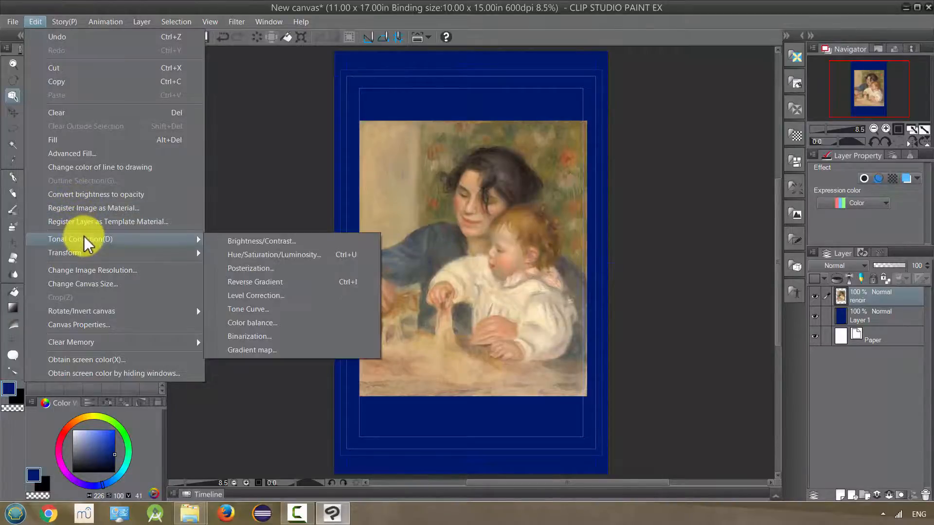
pyautogui.moveTo(122, 246)
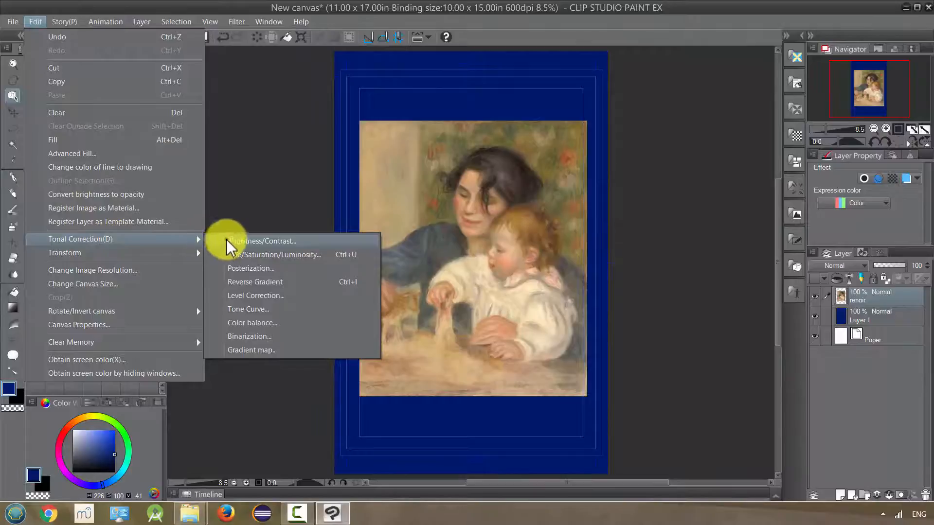
pyautogui.click(262, 240)
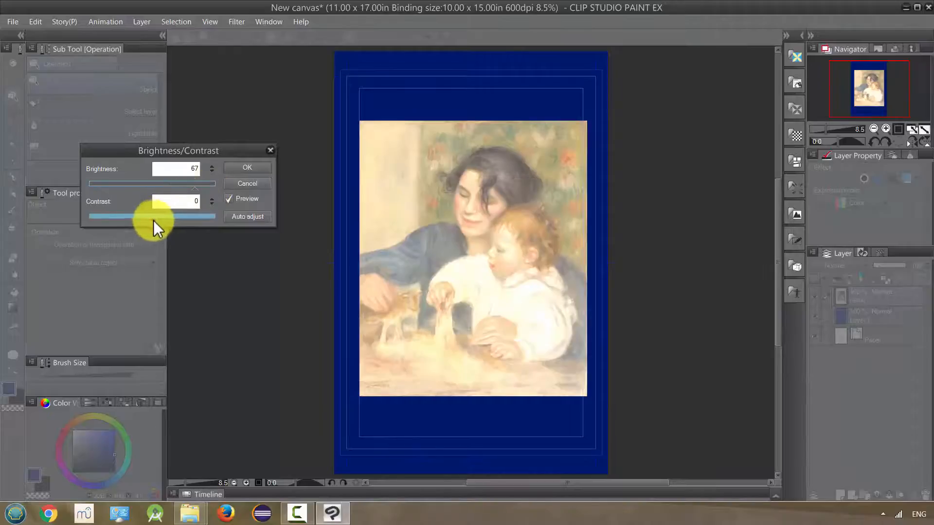
pyautogui.moveTo(151, 216); pyautogui.dragTo(194, 216)
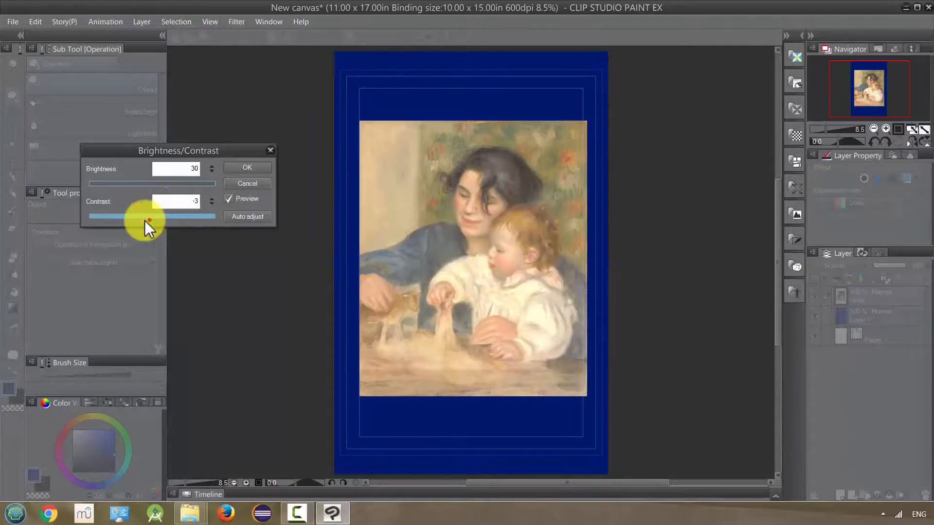
pyautogui.moveTo(149, 216); pyautogui.dragTo(110, 216)
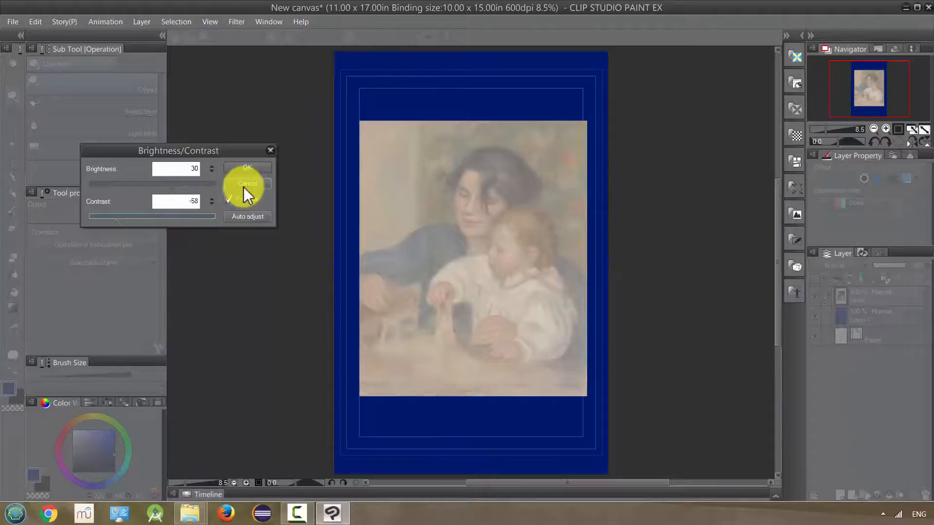
pyautogui.click(246, 168)
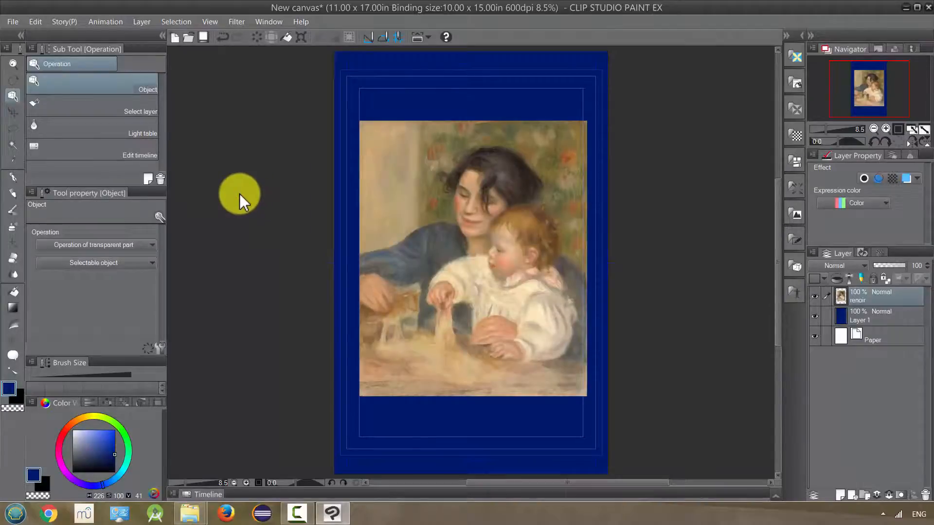
pyautogui.moveTo(35, 22)
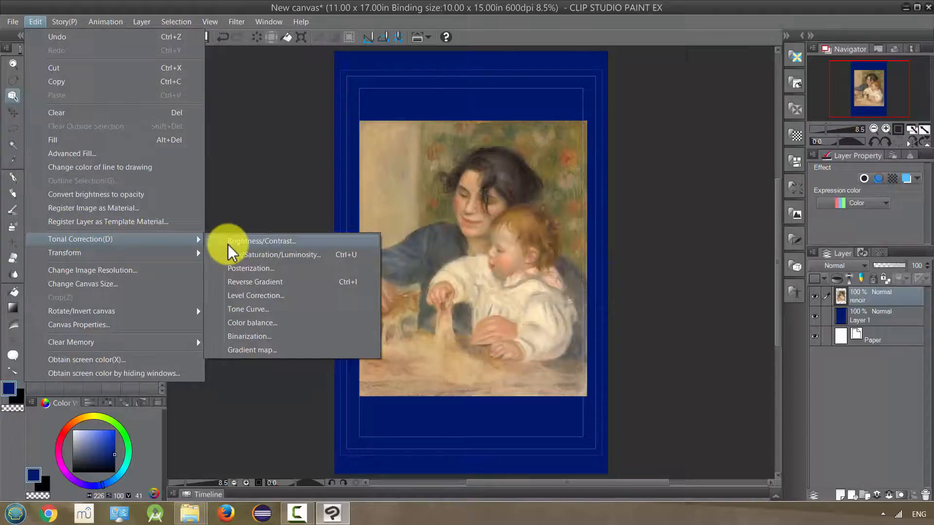
pyautogui.click(282, 254)
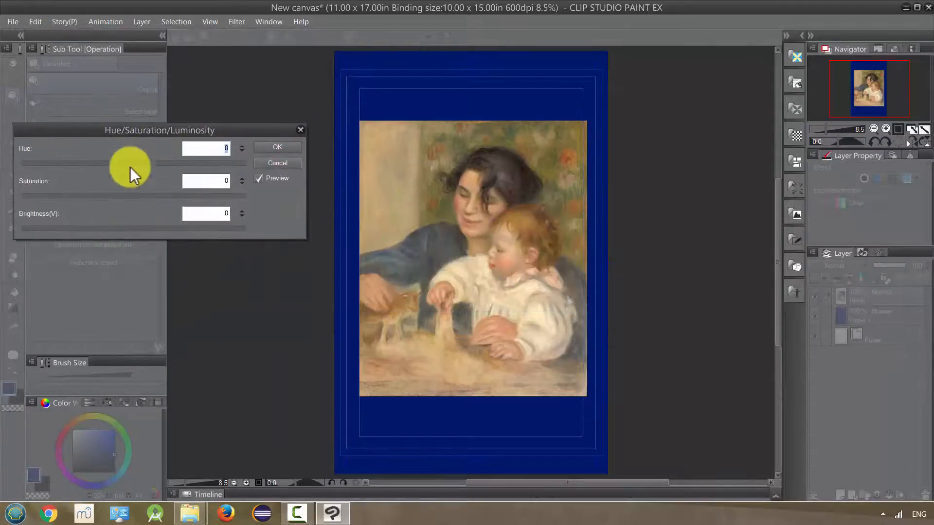
pyautogui.moveTo(129, 162); pyautogui.dragTo(179, 162)
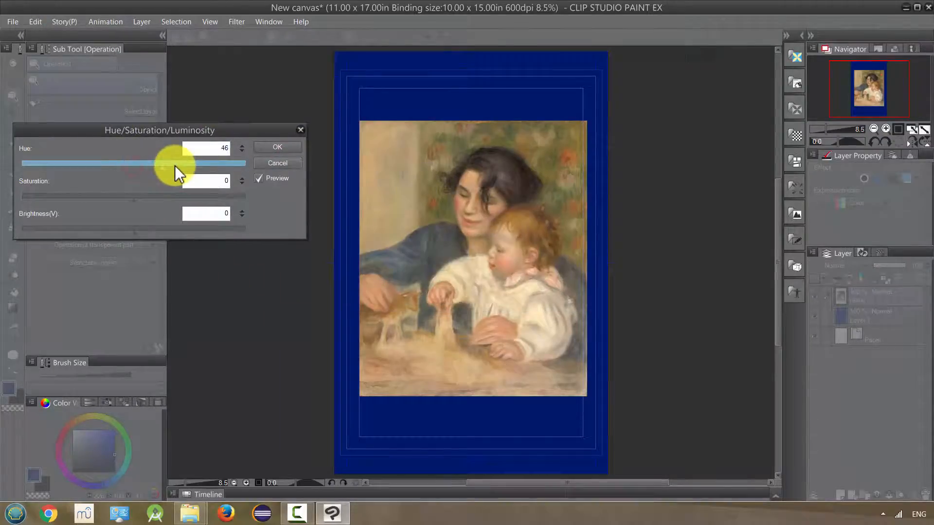
pyautogui.moveTo(170, 162); pyautogui.dragTo(196, 162)
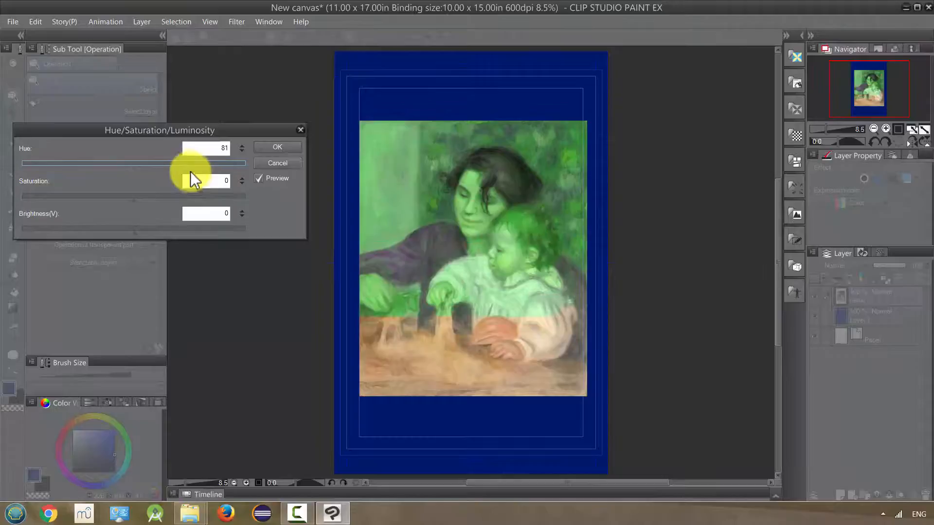
pyautogui.moveTo(191, 162); pyautogui.dragTo(233, 163)
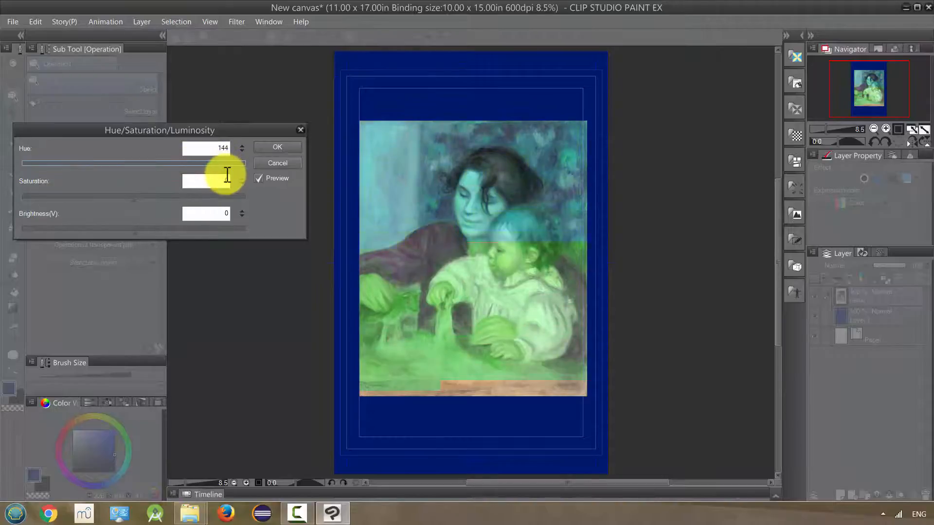
pyautogui.moveTo(220, 163); pyautogui.dragTo(63, 163)
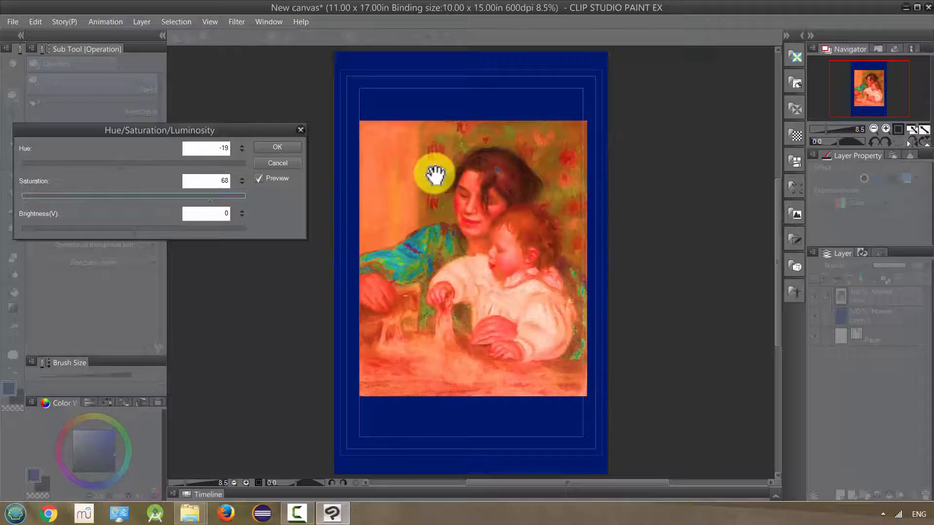
pyautogui.moveTo(449, 243)
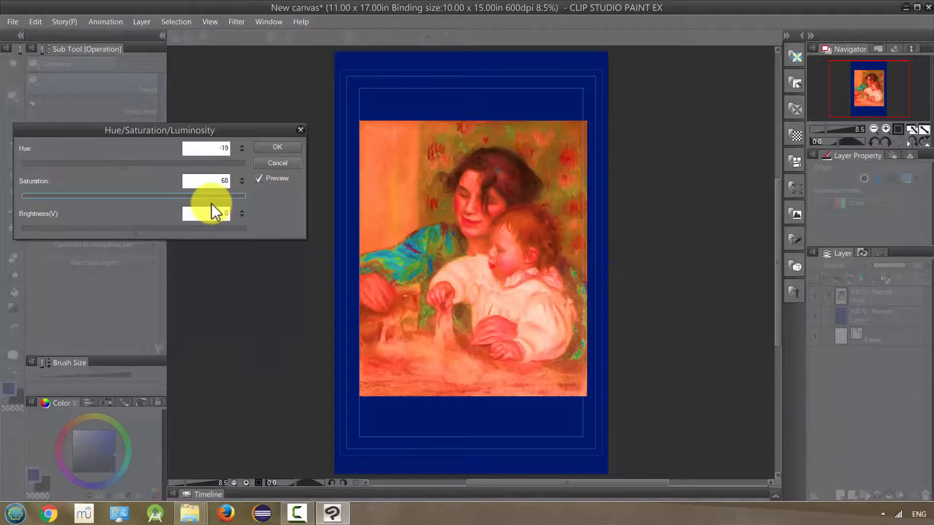
pyautogui.moveTo(214, 195); pyautogui.dragTo(244, 196)
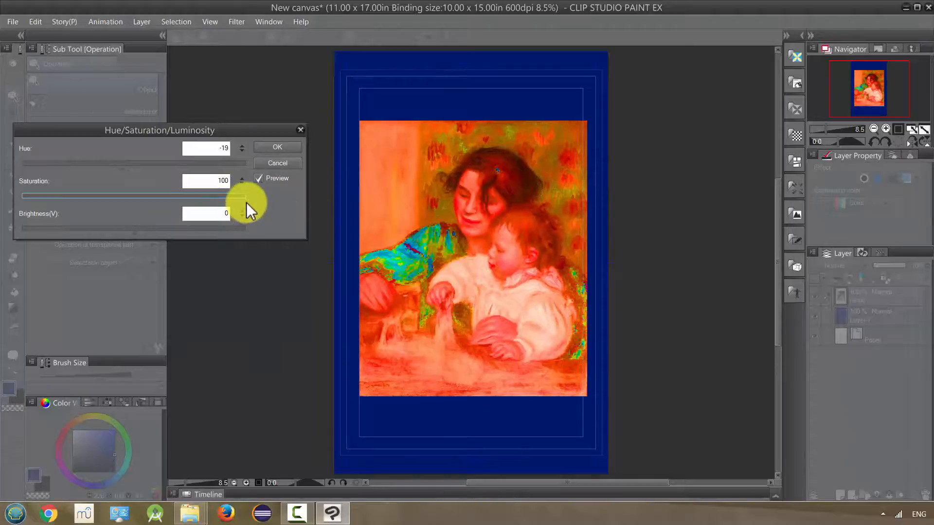
pyautogui.moveTo(244, 195); pyautogui.dragTo(84, 195)
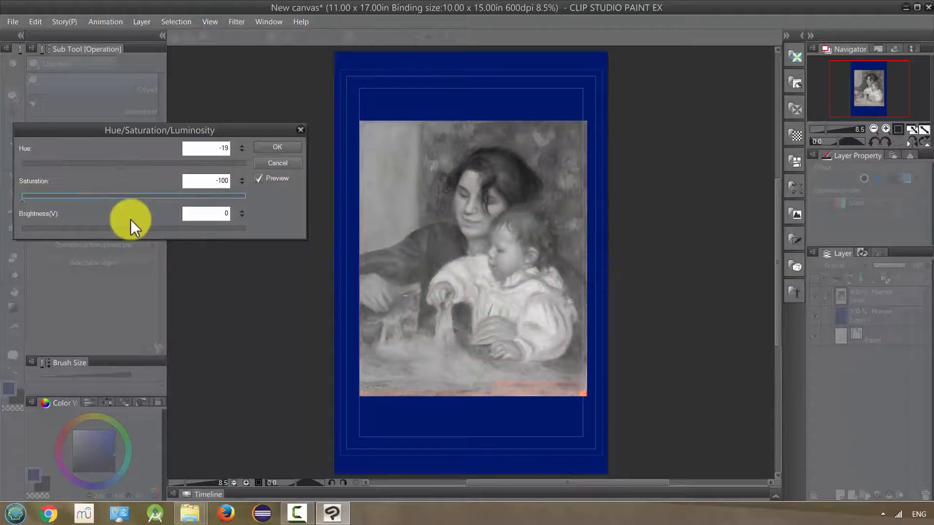
pyautogui.moveTo(132, 196); pyautogui.dragTo(23, 196)
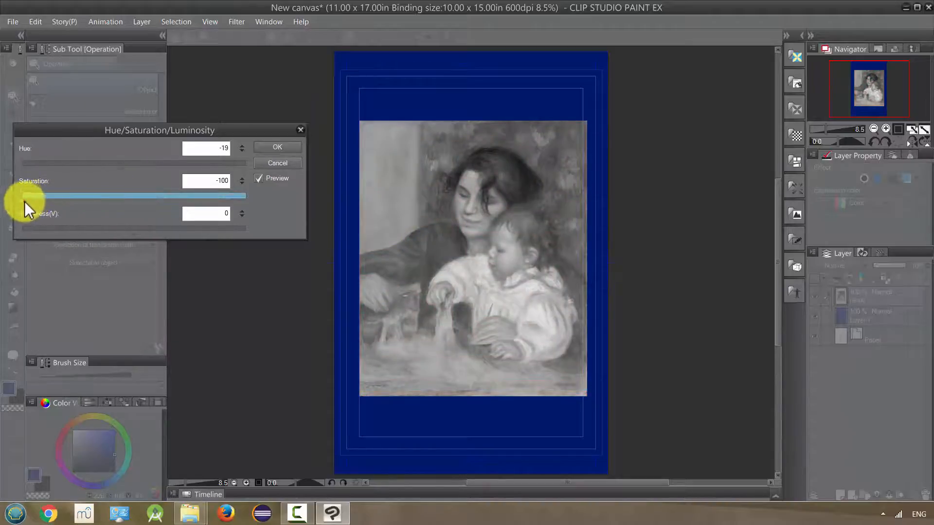
pyautogui.moveTo(28, 195); pyautogui.dragTo(127, 196)
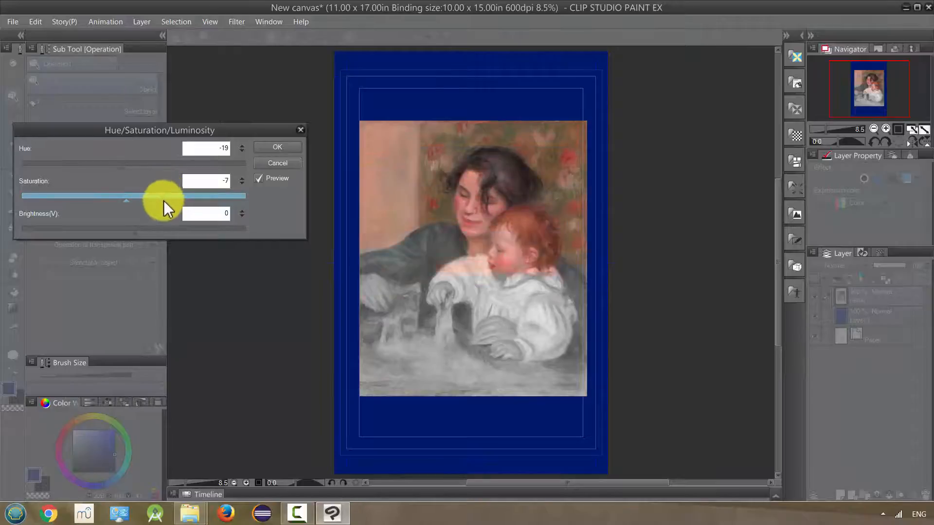
pyautogui.moveTo(125, 227); pyautogui.dragTo(209, 228)
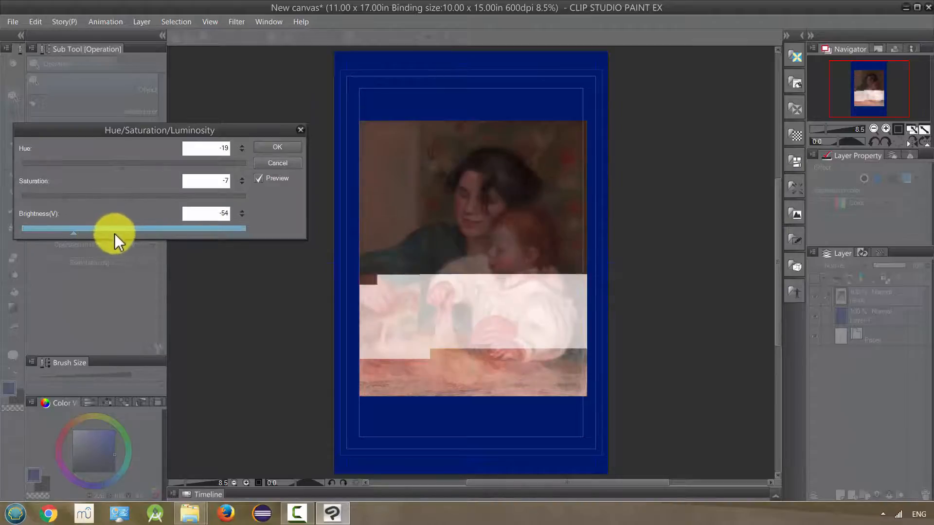
pyautogui.moveTo(73, 228); pyautogui.dragTo(208, 228)
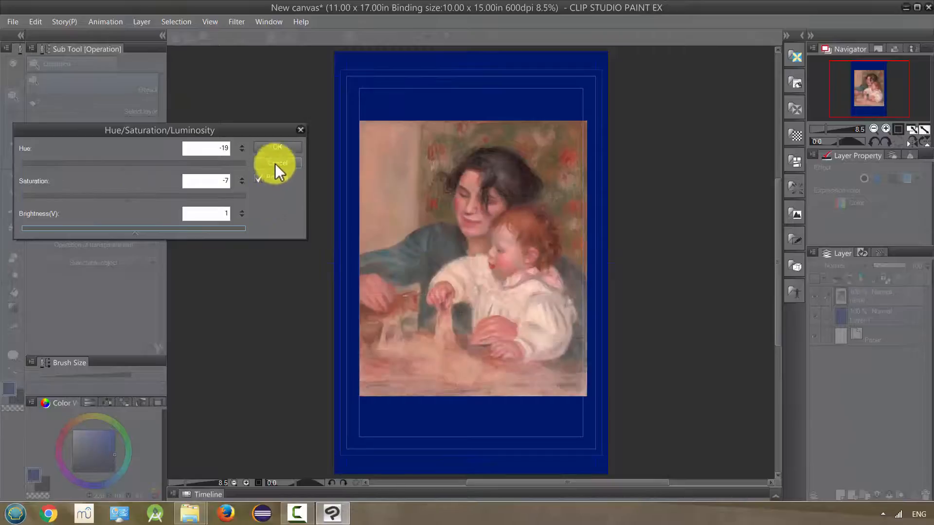
pyautogui.click(35, 22)
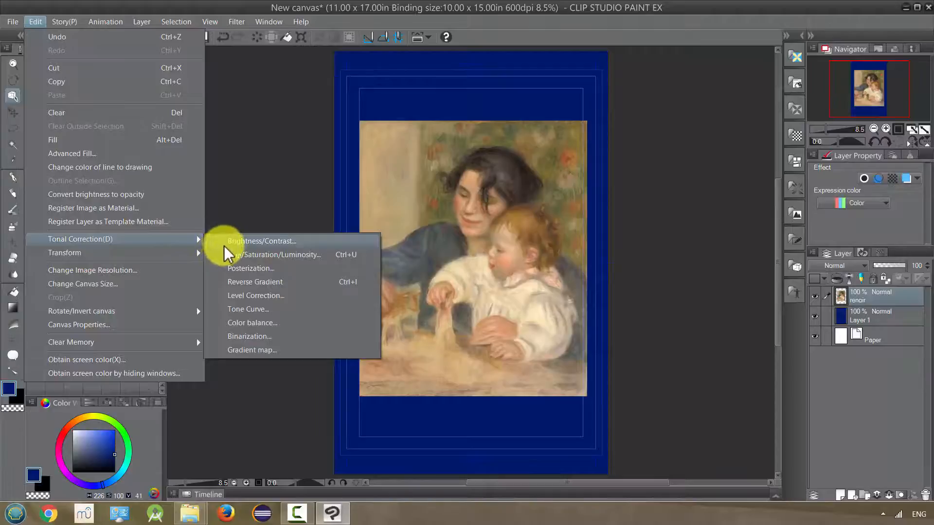
pyautogui.click(251, 269)
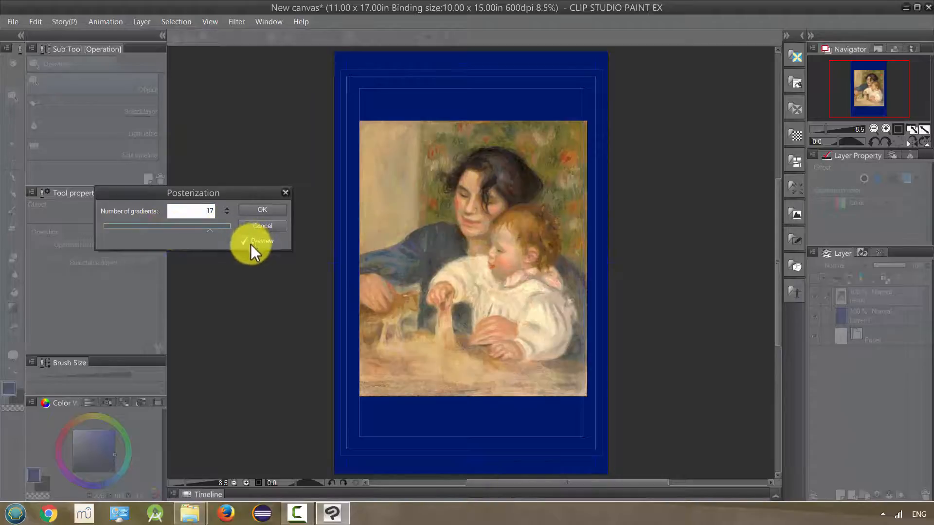
pyautogui.click(227, 208)
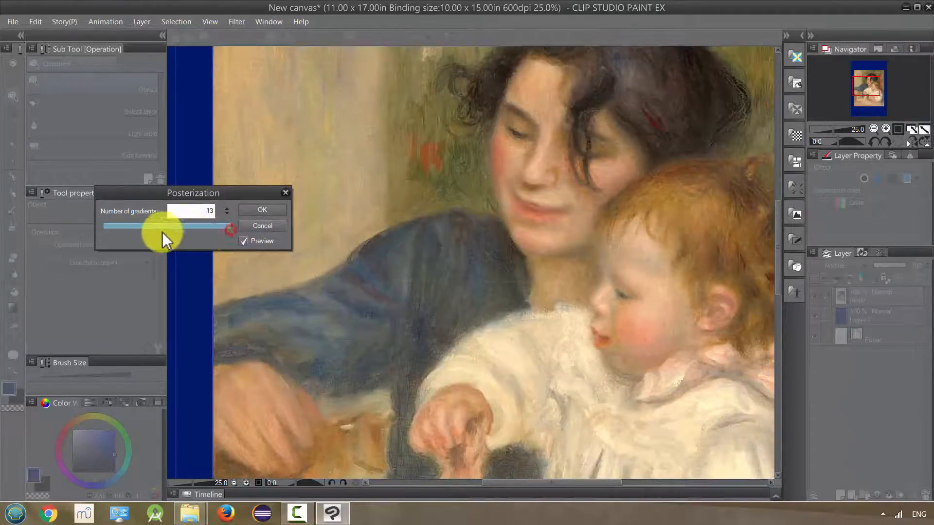
pyautogui.moveTo(233, 226); pyautogui.dragTo(104, 226)
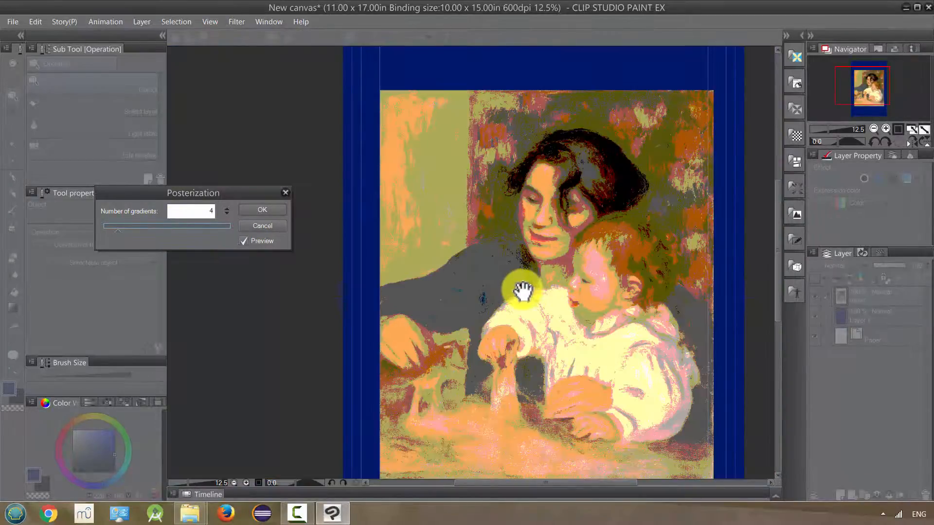
pyautogui.moveTo(501, 195)
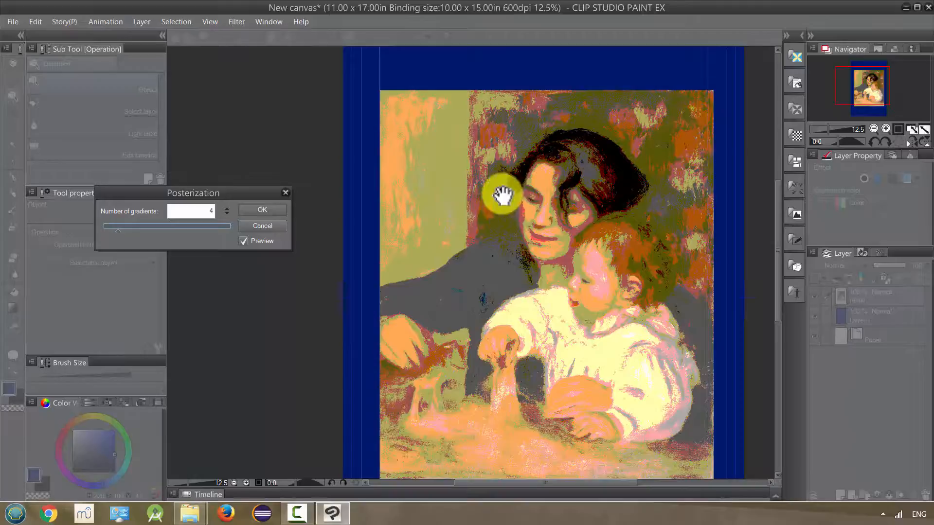
pyautogui.moveTo(468, 200)
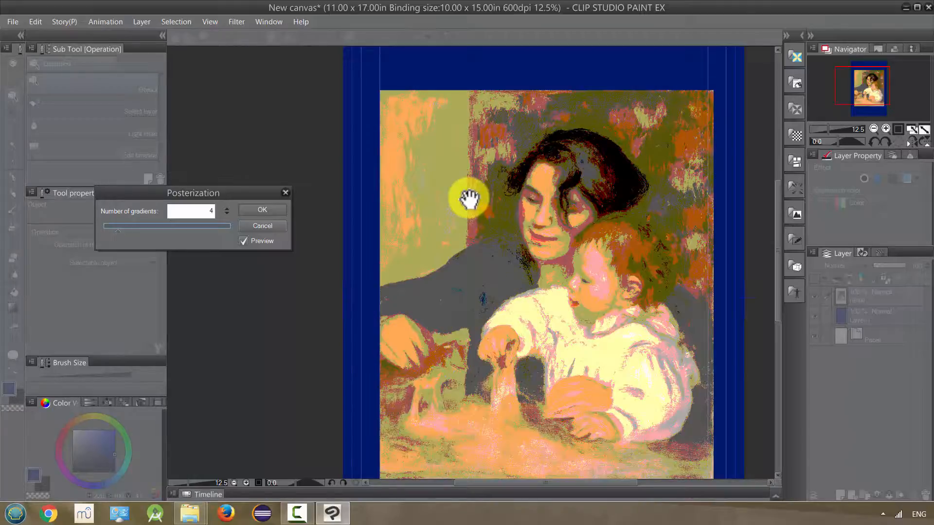
pyautogui.moveTo(477, 267)
pyautogui.write('16')
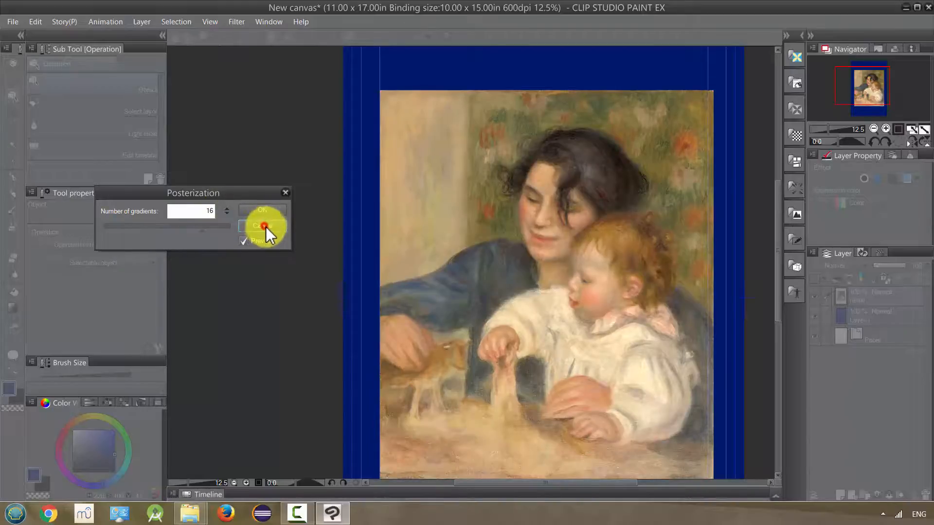
pyautogui.click(35, 21)
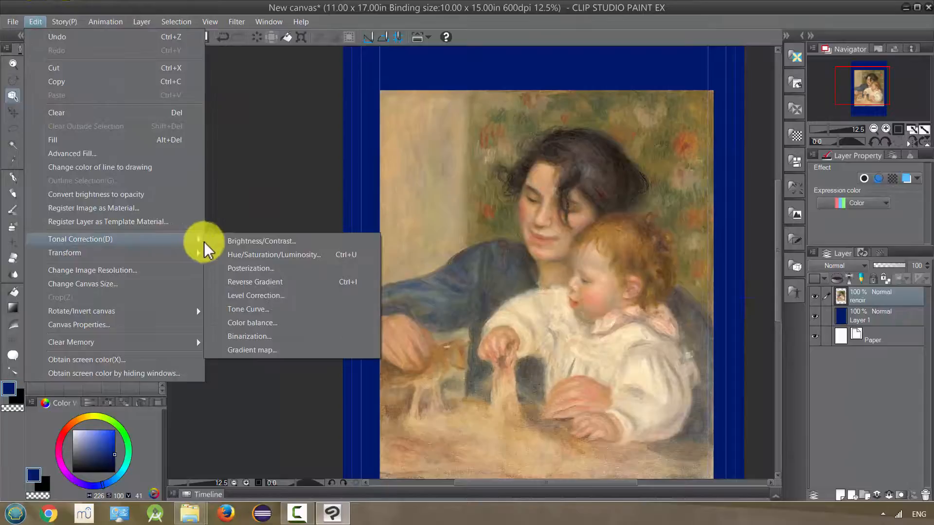
pyautogui.moveTo(250, 268)
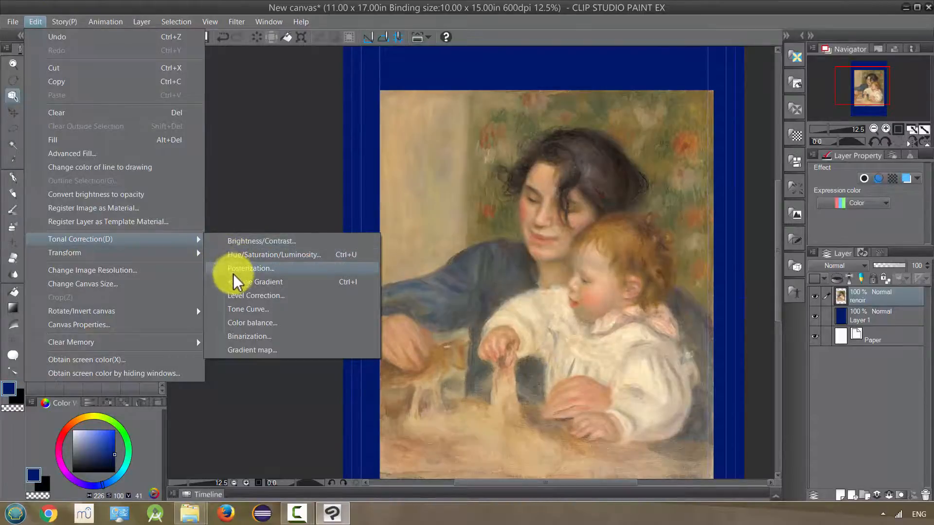
pyautogui.moveTo(238, 282)
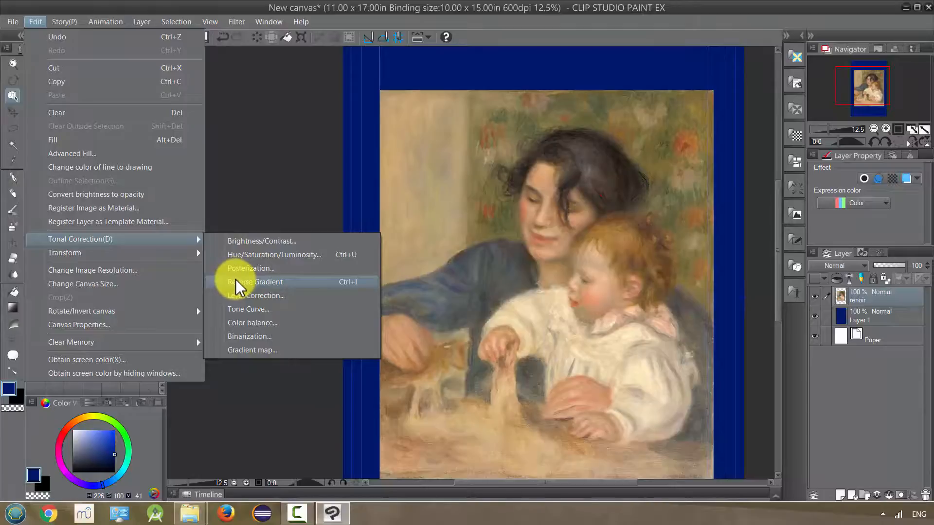
pyautogui.moveTo(243, 289)
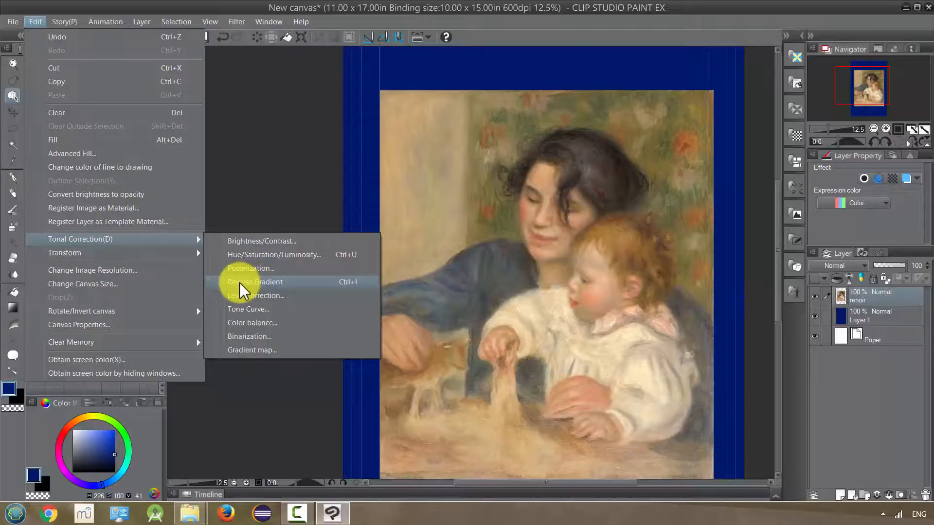
pyautogui.moveTo(243, 292)
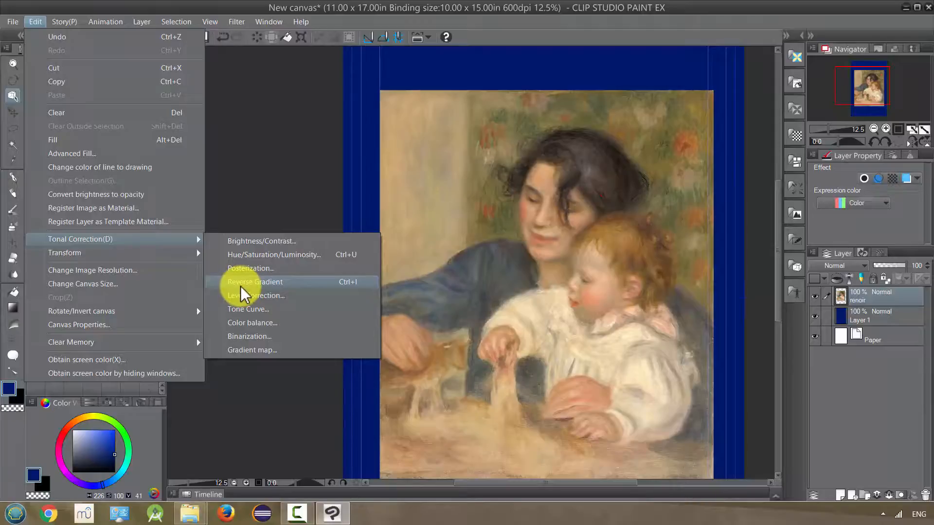
pyautogui.moveTo(256, 296)
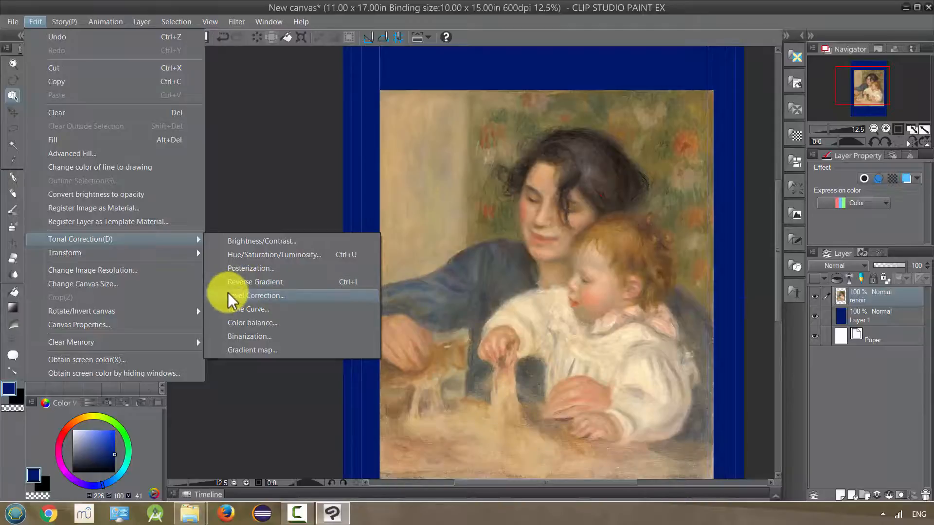
pyautogui.moveTo(254, 282)
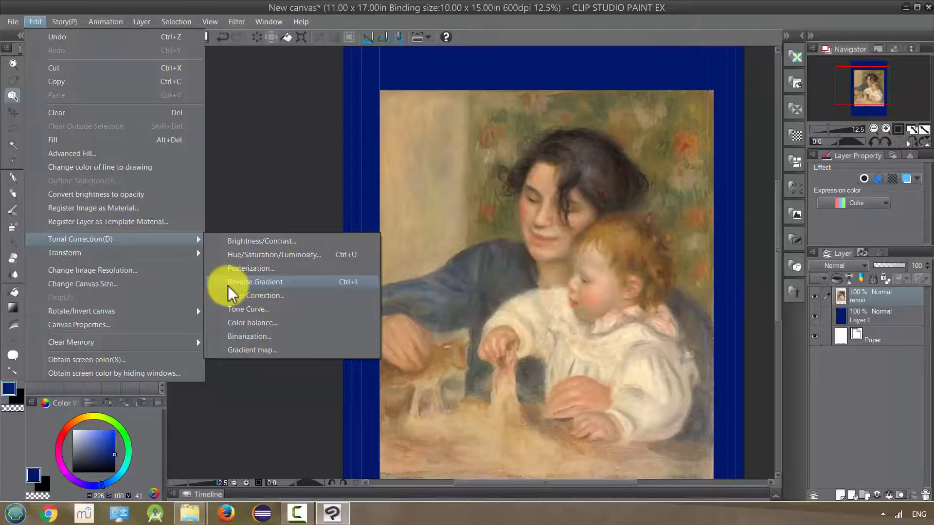
# Invert the Renoir with Reverse Gradient, restore it, and reopen the Tonal Correction submenu
pyautogui.click(255, 282)
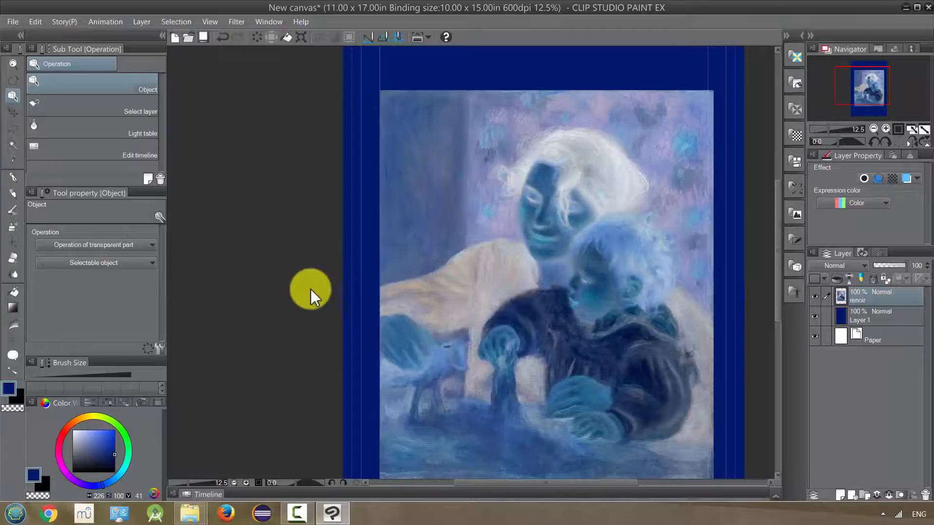
pyautogui.moveTo(315, 271)
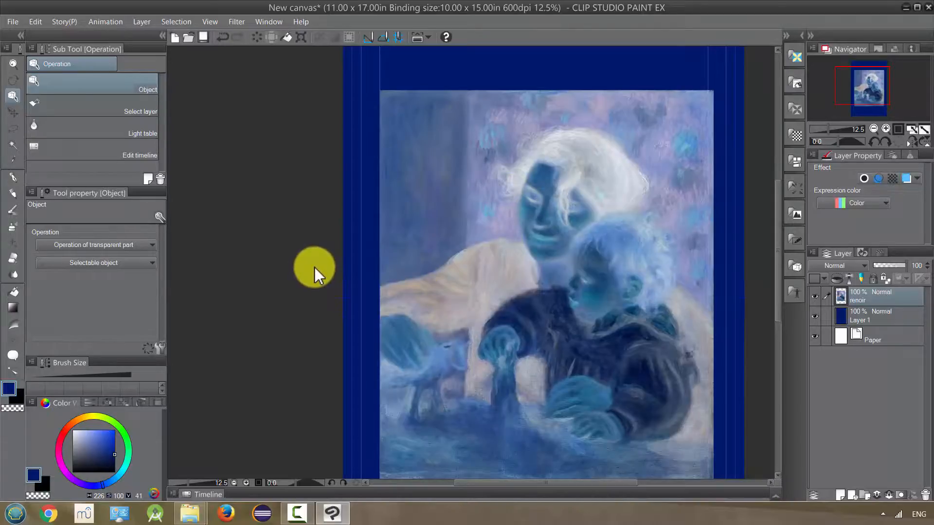
pyautogui.click(35, 21)
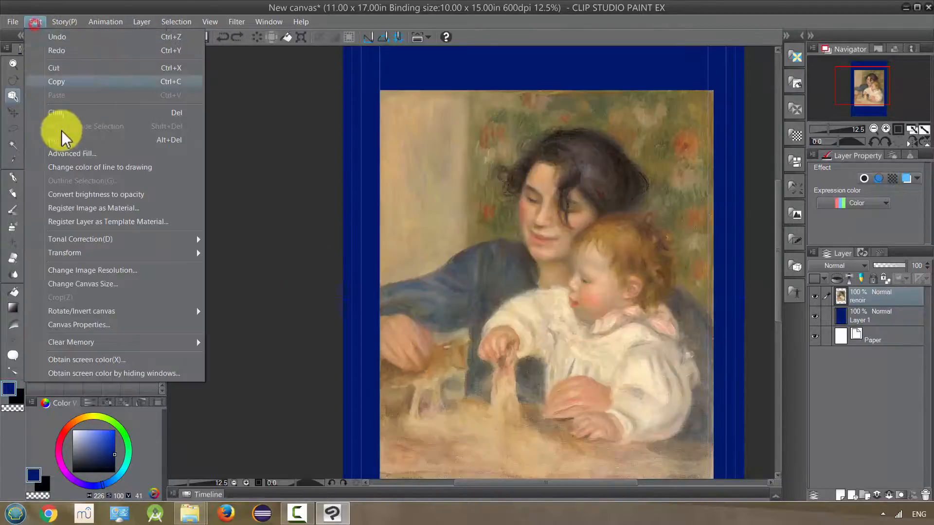
pyautogui.click(81, 239)
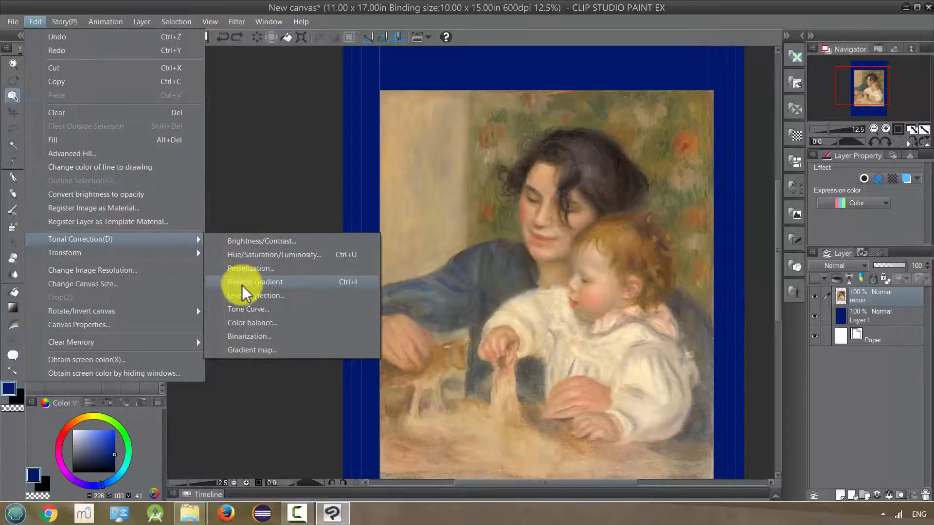
pyautogui.click(256, 296)
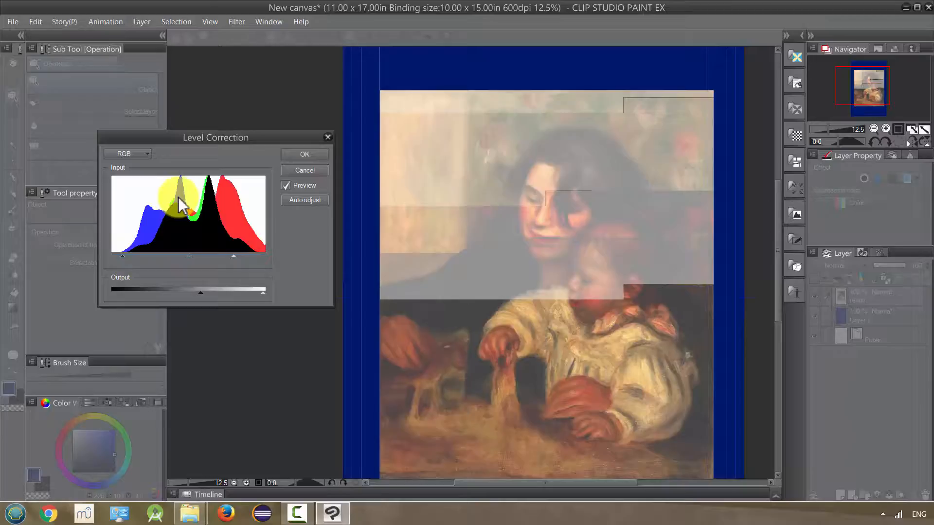
pyautogui.moveTo(182, 205); pyautogui.dragTo(224, 194)
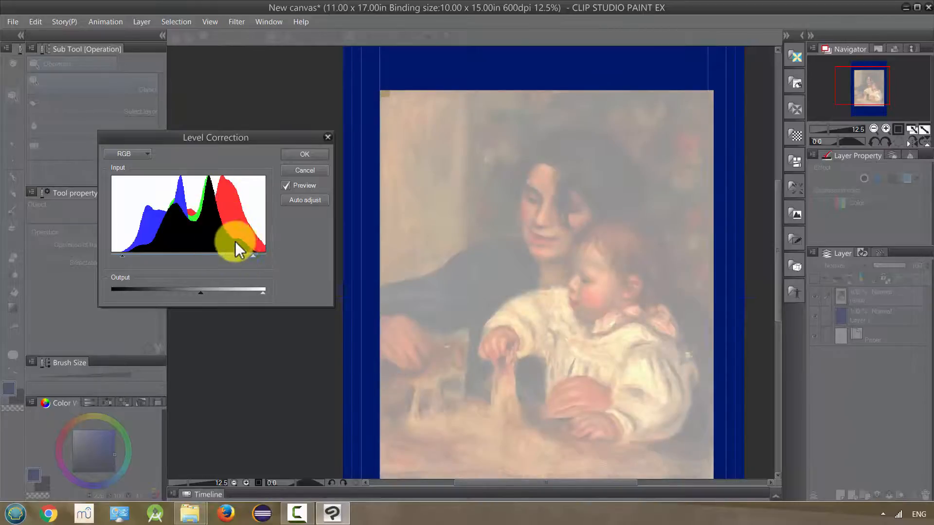
pyautogui.click(303, 153)
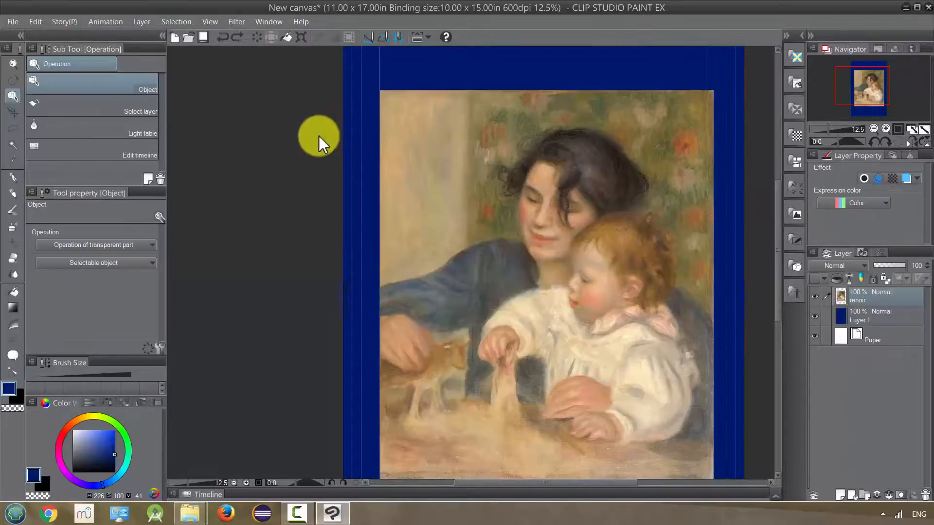
pyautogui.click(35, 21)
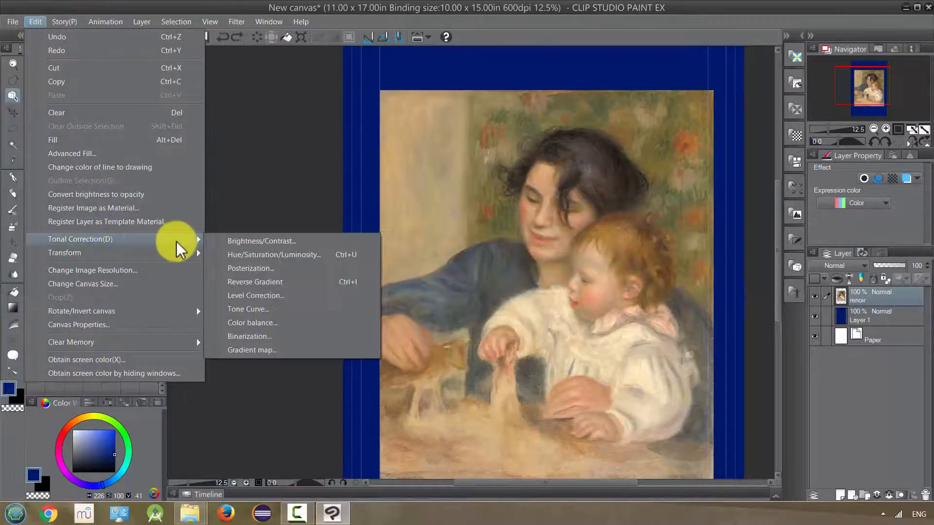
pyautogui.moveTo(248, 309)
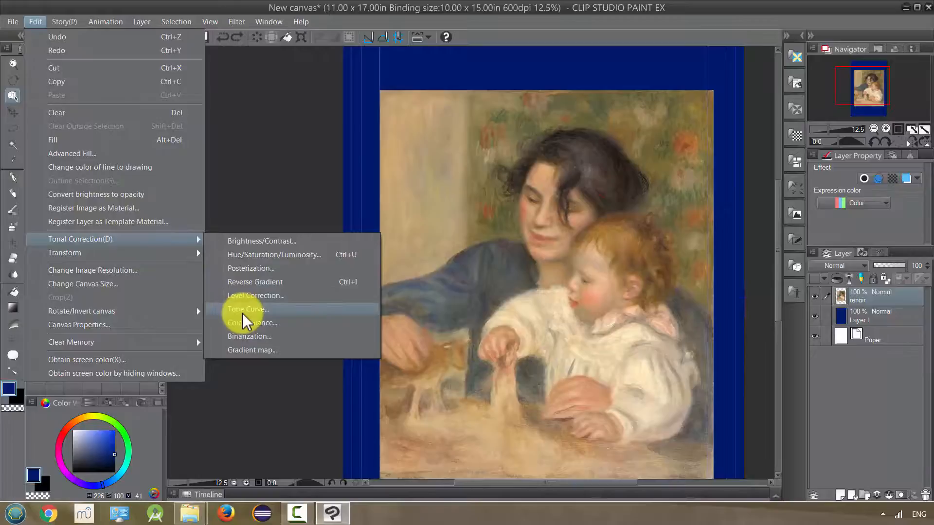
pyautogui.click(248, 309)
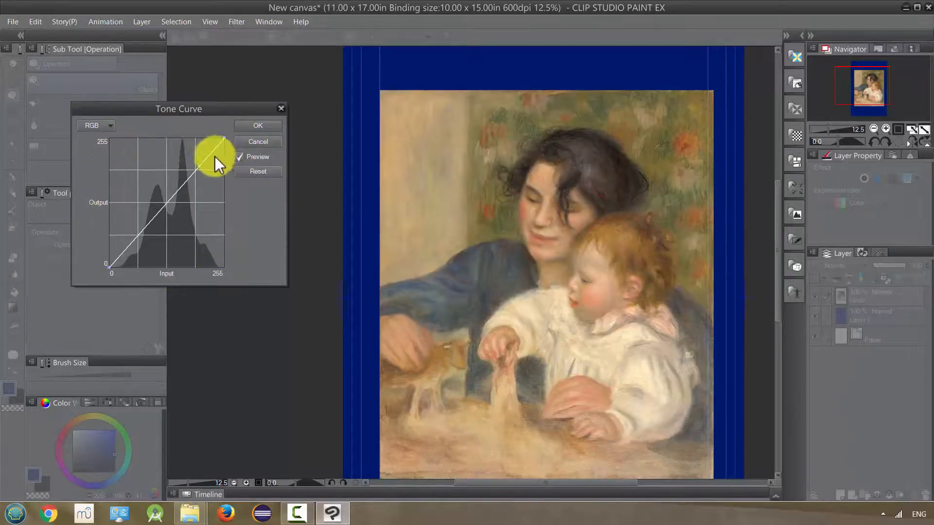
pyautogui.moveTo(216, 157); pyautogui.dragTo(190, 186)
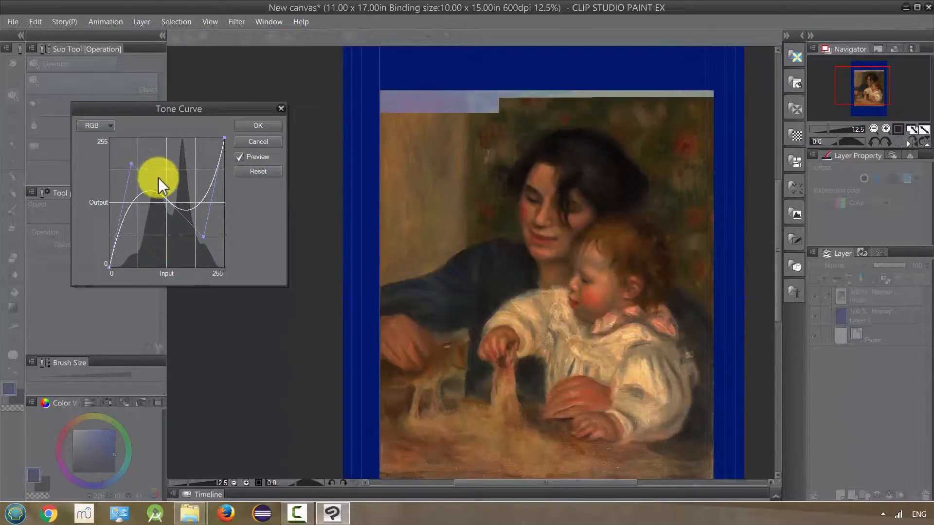
pyautogui.moveTo(160, 182); pyautogui.dragTo(131, 255)
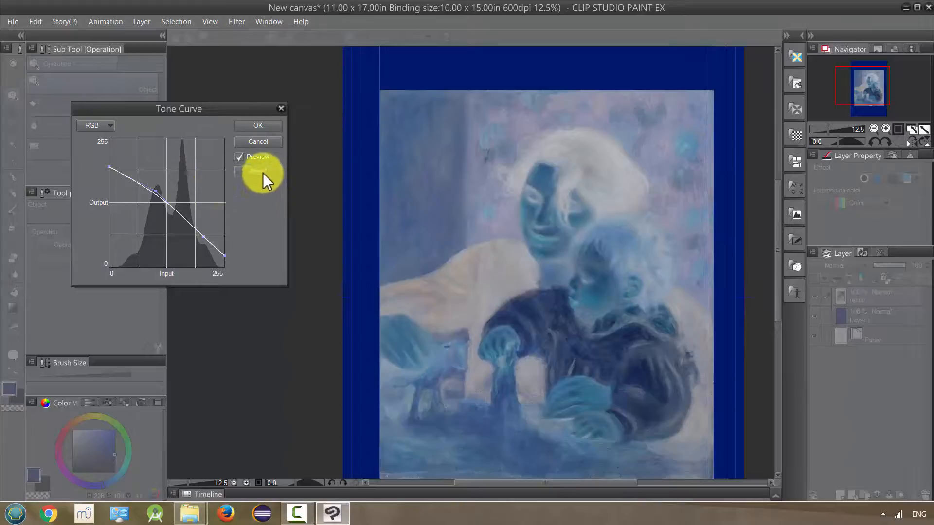
pyautogui.click(256, 171)
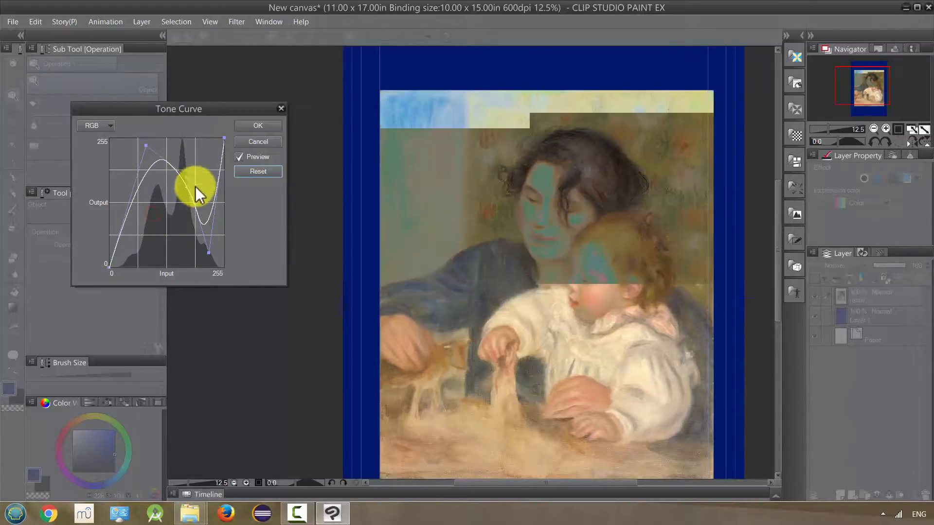
pyautogui.moveTo(199, 191); pyautogui.dragTo(174, 173)
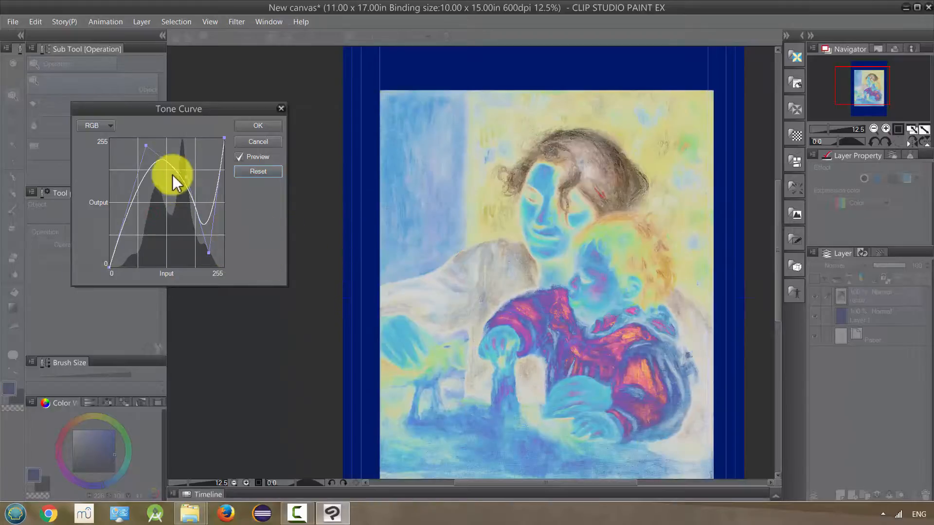
pyautogui.moveTo(174, 167); pyautogui.dragTo(119, 220)
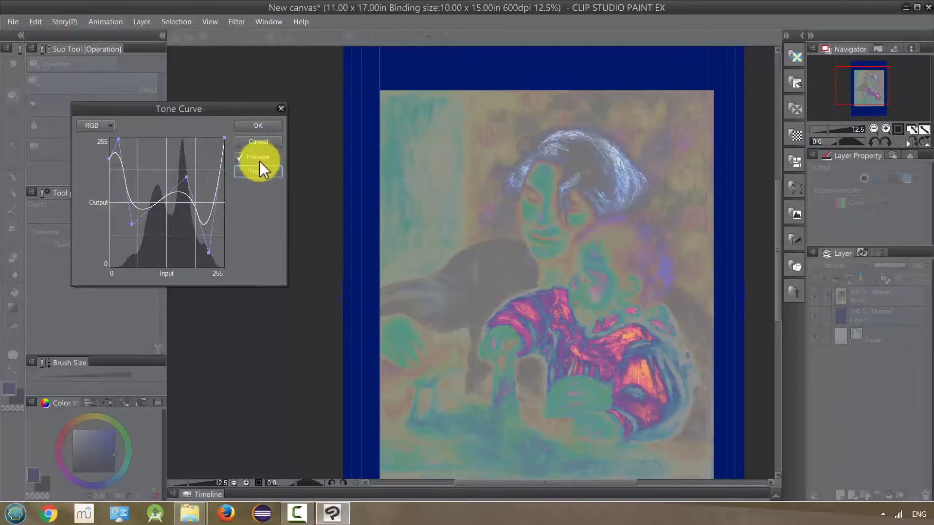
pyautogui.click(35, 21)
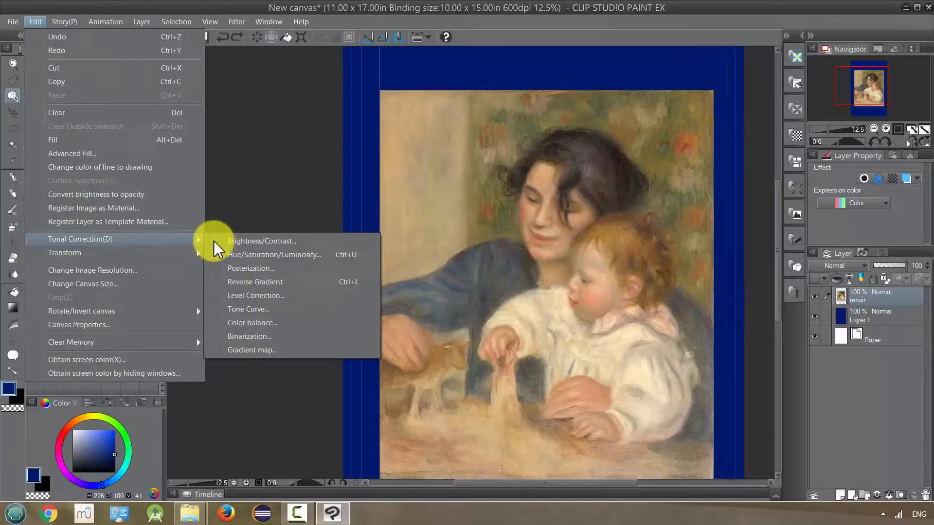
pyautogui.moveTo(248, 309)
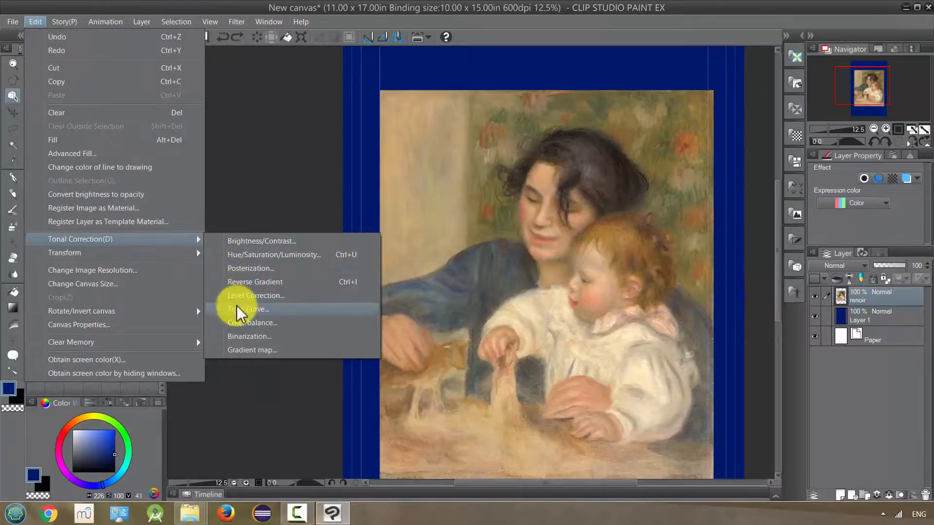
pyautogui.click(251, 322)
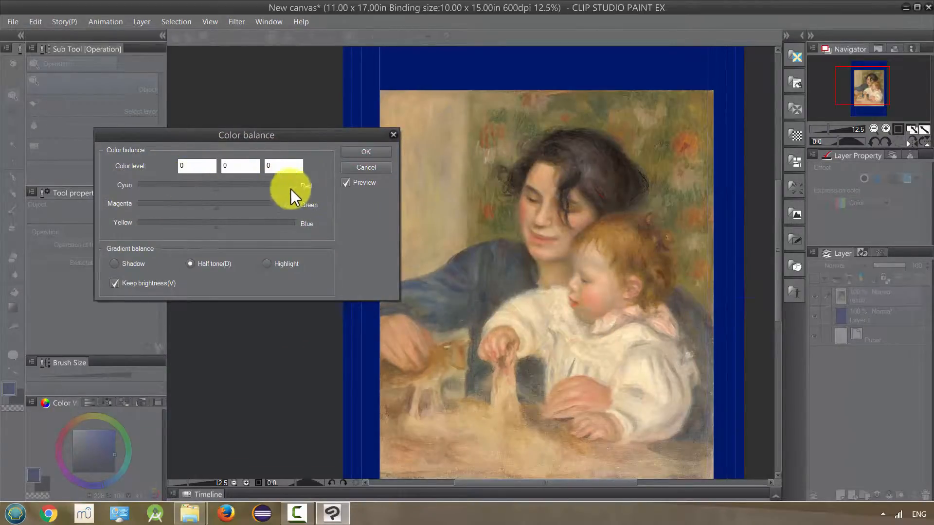
pyautogui.moveTo(216, 203); pyautogui.dragTo(291, 203)
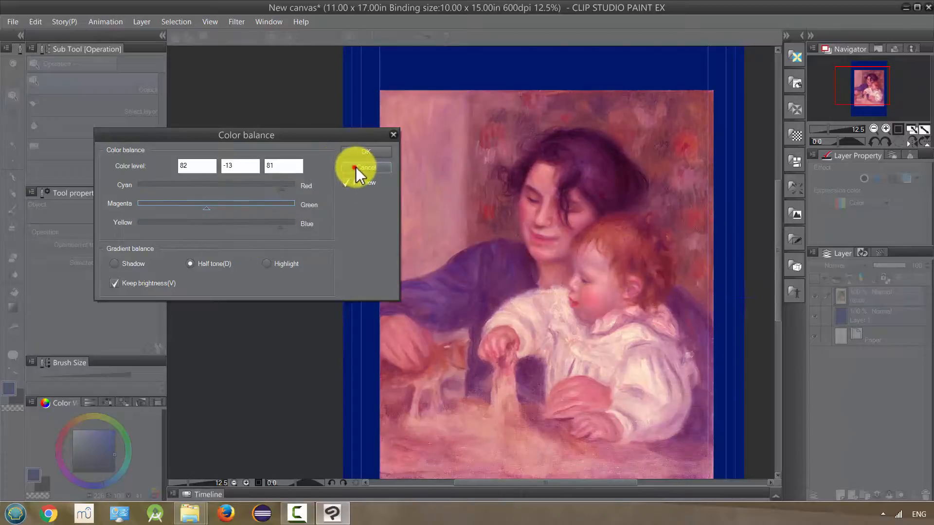
pyautogui.click(35, 21)
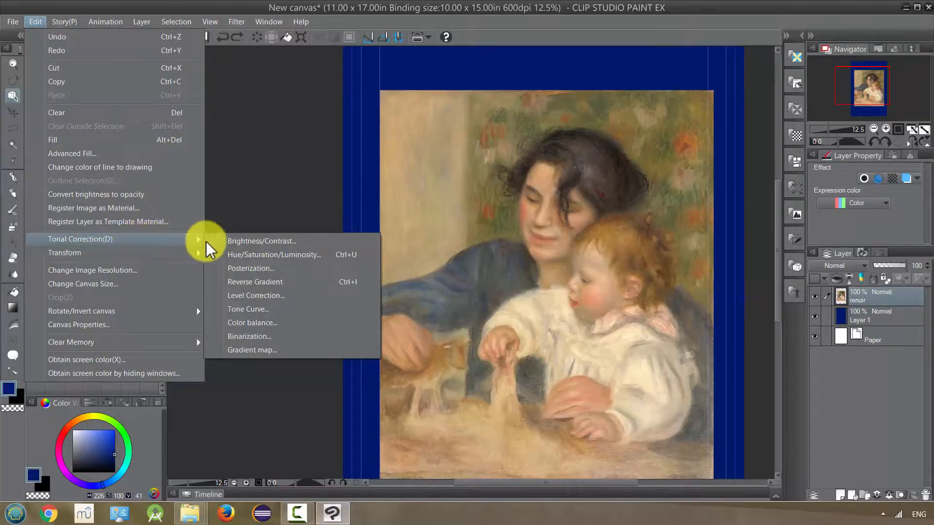
pyautogui.moveTo(244, 337)
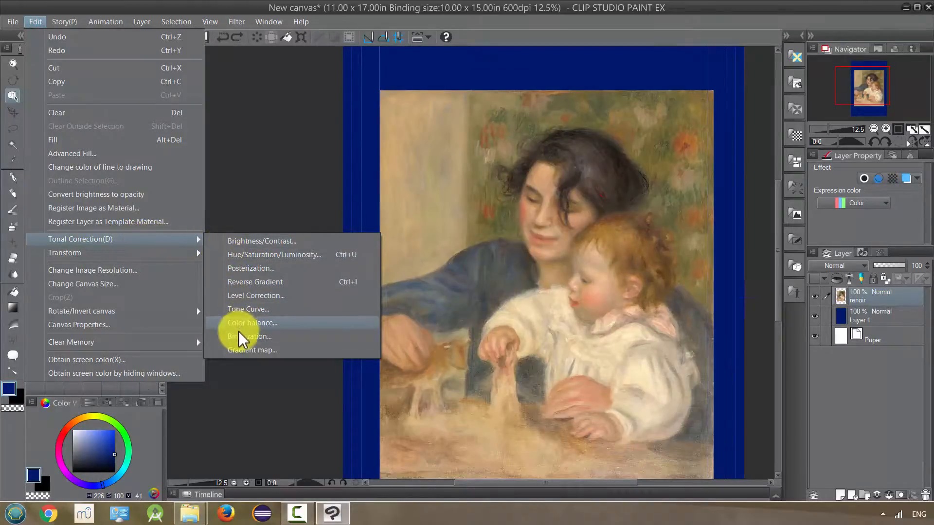
pyautogui.click(249, 336)
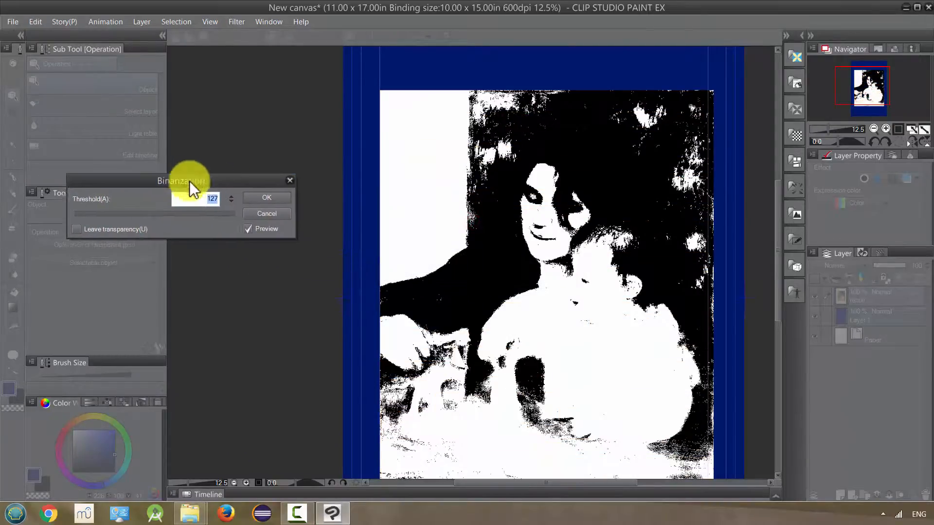
pyautogui.moveTo(216, 230)
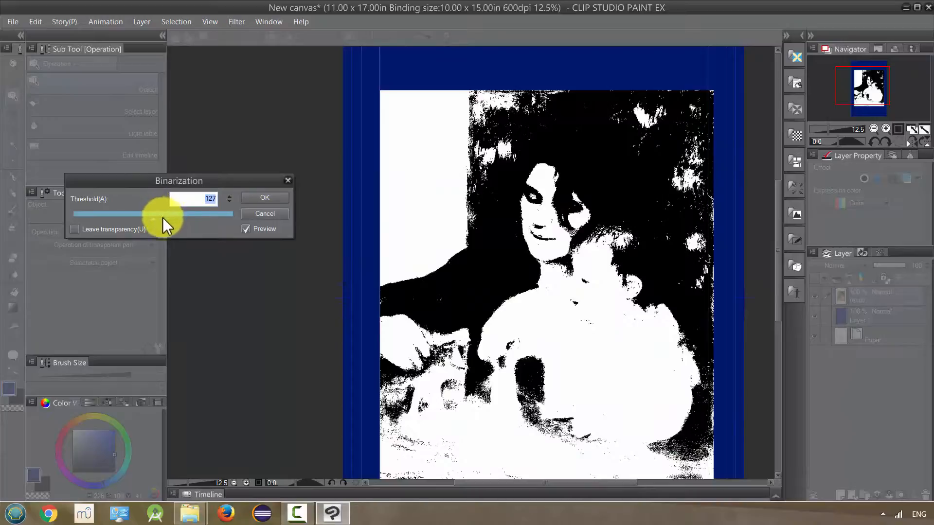
pyautogui.moveTo(166, 214); pyautogui.dragTo(90, 214)
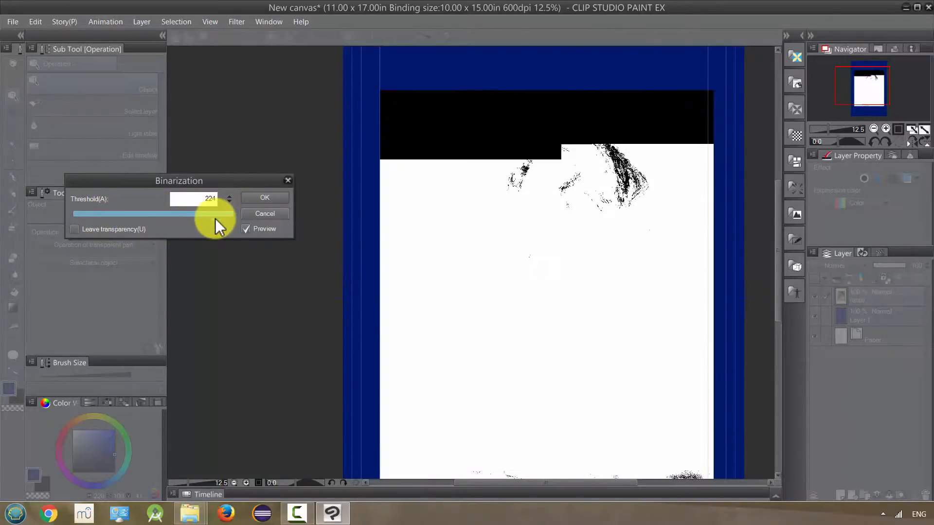
pyautogui.moveTo(179, 213); pyautogui.dragTo(236, 213)
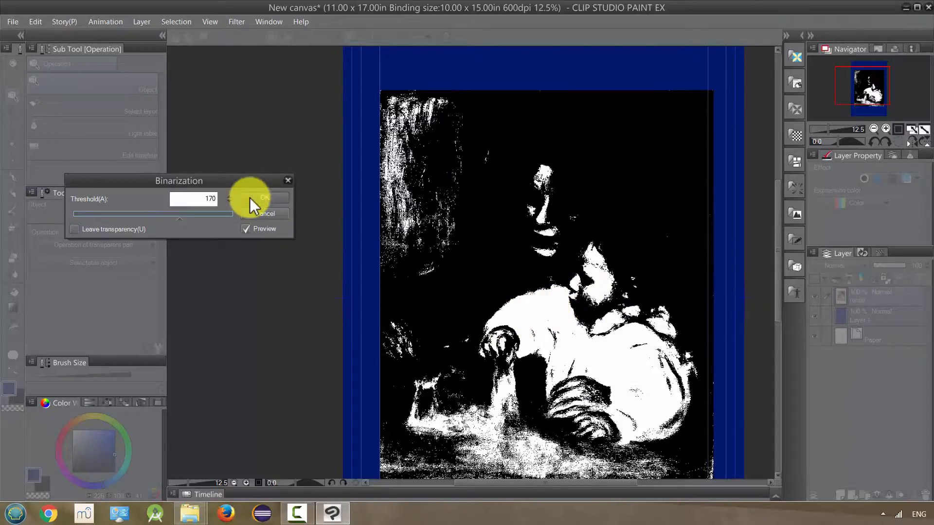
pyautogui.click(261, 197)
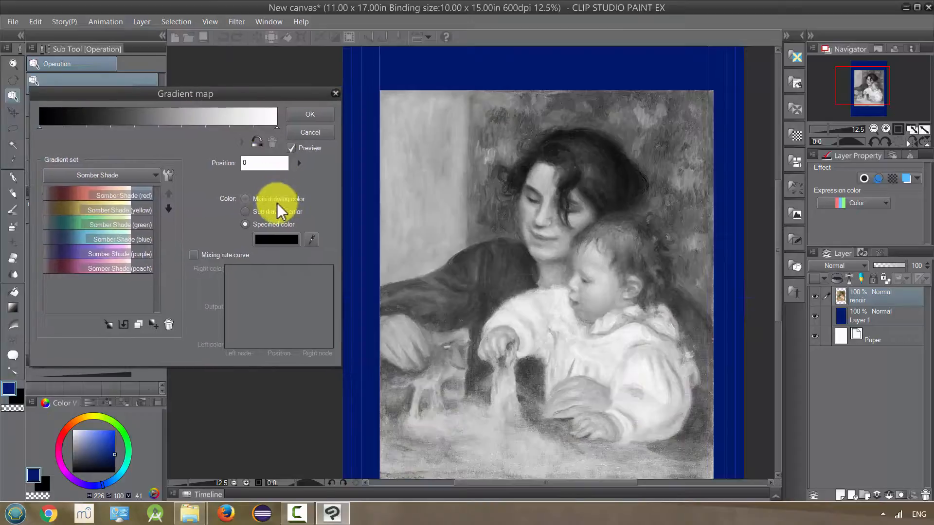
pyautogui.moveTo(197, 256)
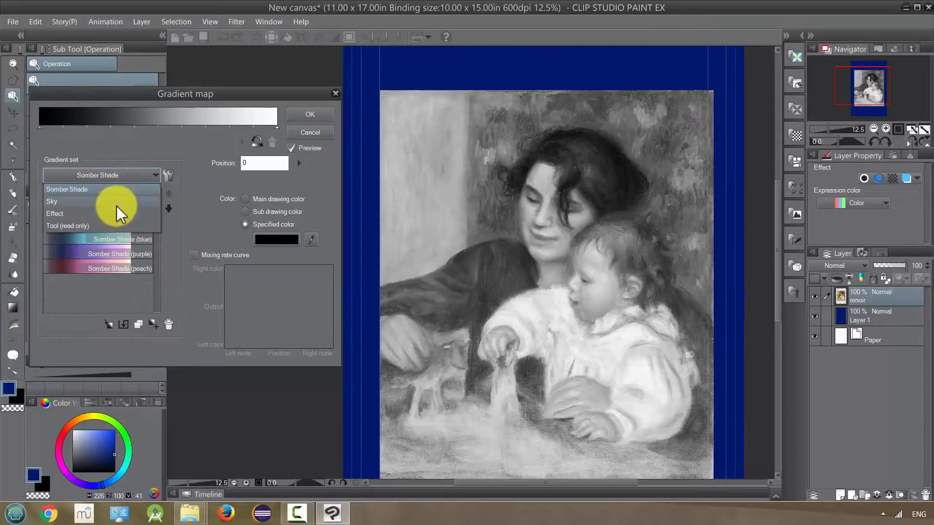
# Preview Night Sky, Midday Sky and other sky gradient presets on the Renoir, then cancel the Gradient Map
pyautogui.click(51, 200)
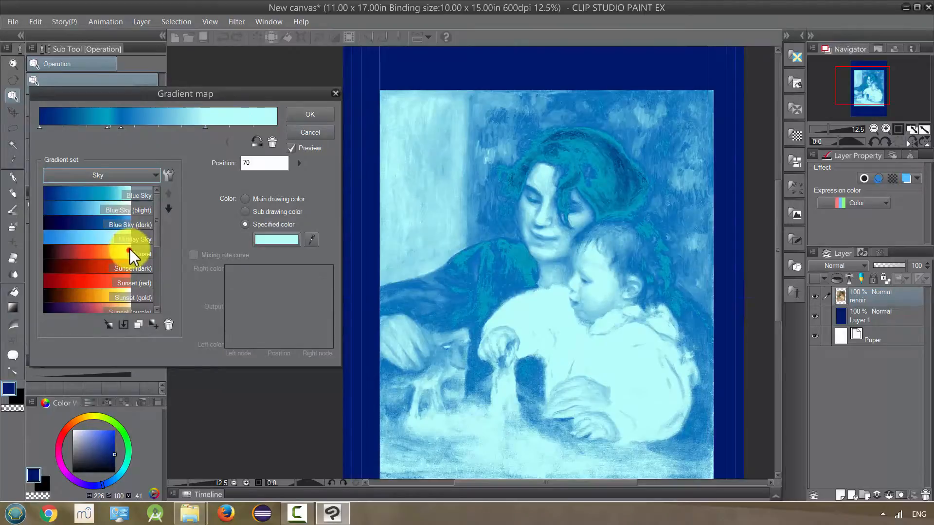
pyautogui.click(140, 254)
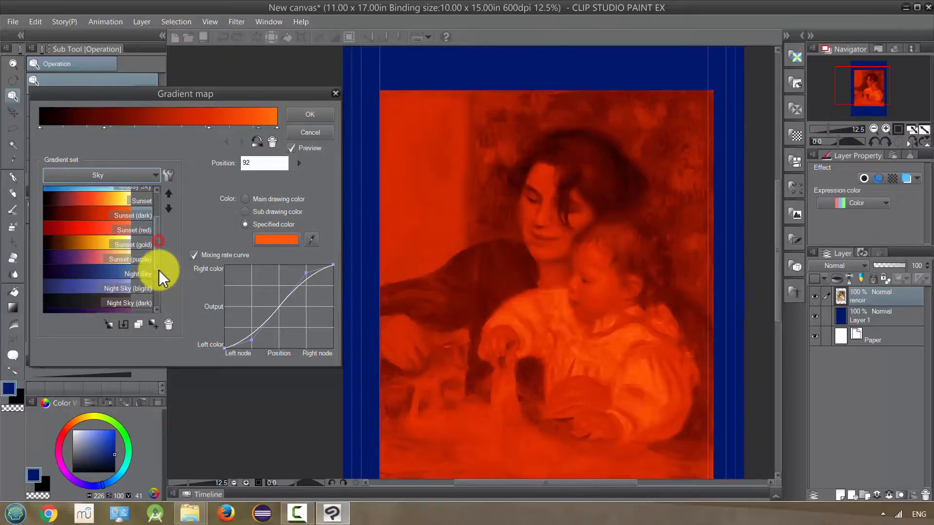
pyautogui.click(138, 223)
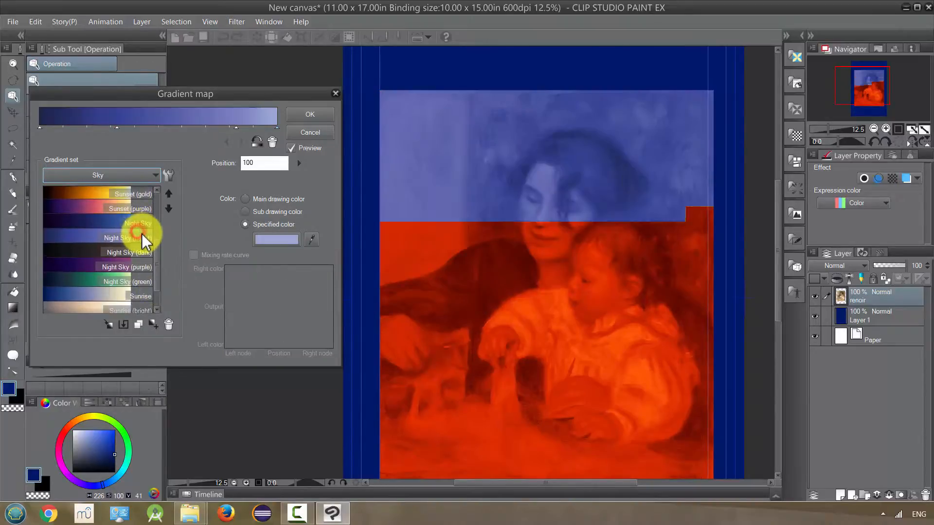
pyautogui.click(125, 249)
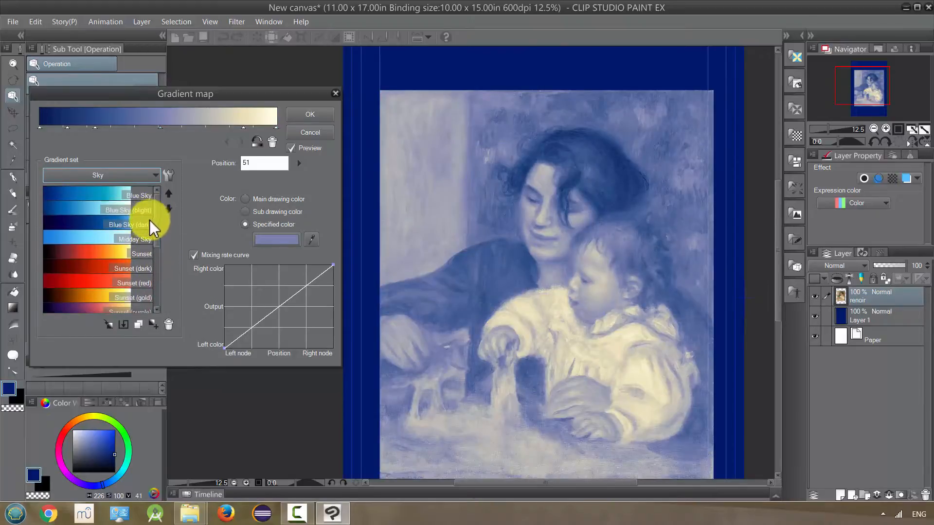
pyautogui.click(135, 239)
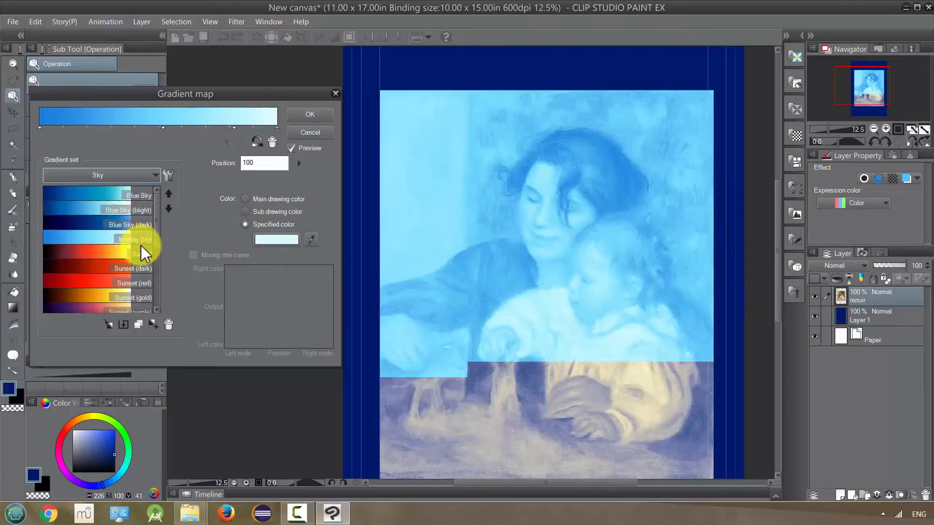
pyautogui.click(135, 239)
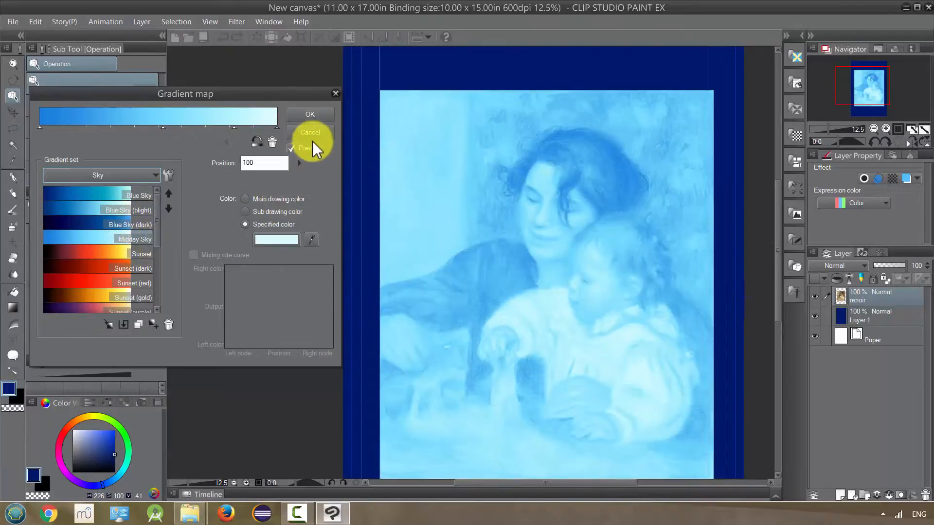
pyautogui.click(309, 133)
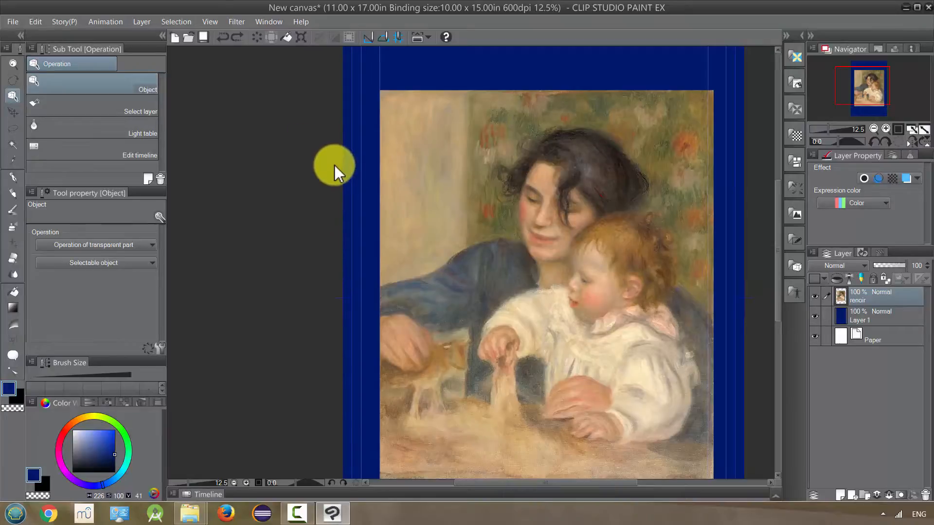
pyautogui.moveTo(387, 182)
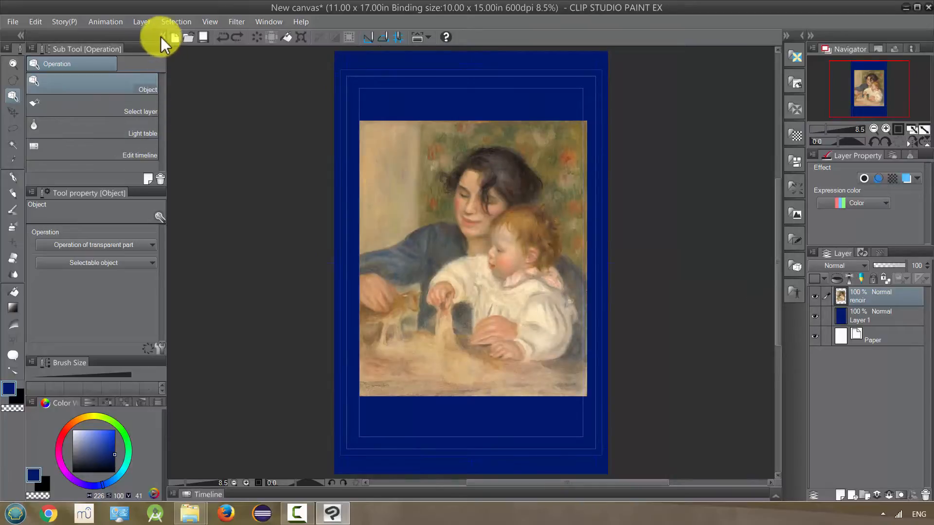
# Add a Tone Curve correction layer above the Renoir from Layer > New Correction Layer
pyautogui.click(141, 22)
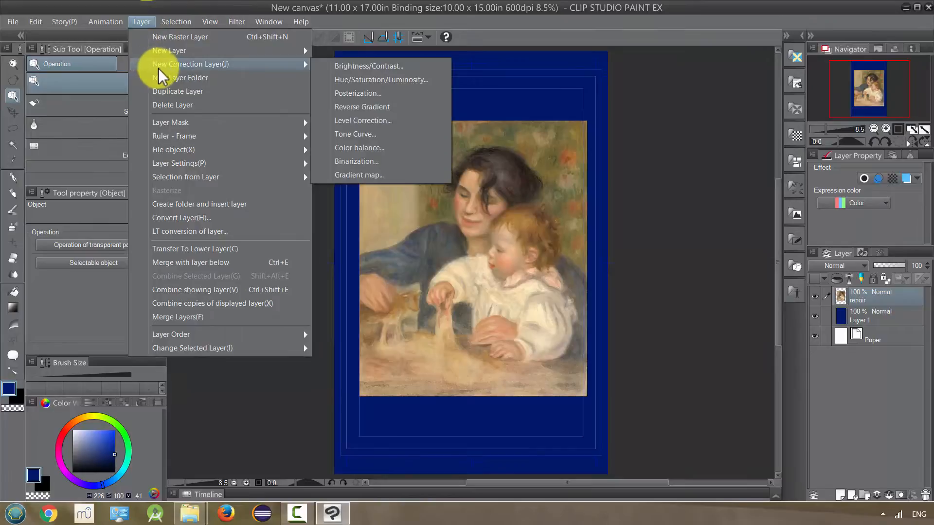
pyautogui.moveTo(348, 163)
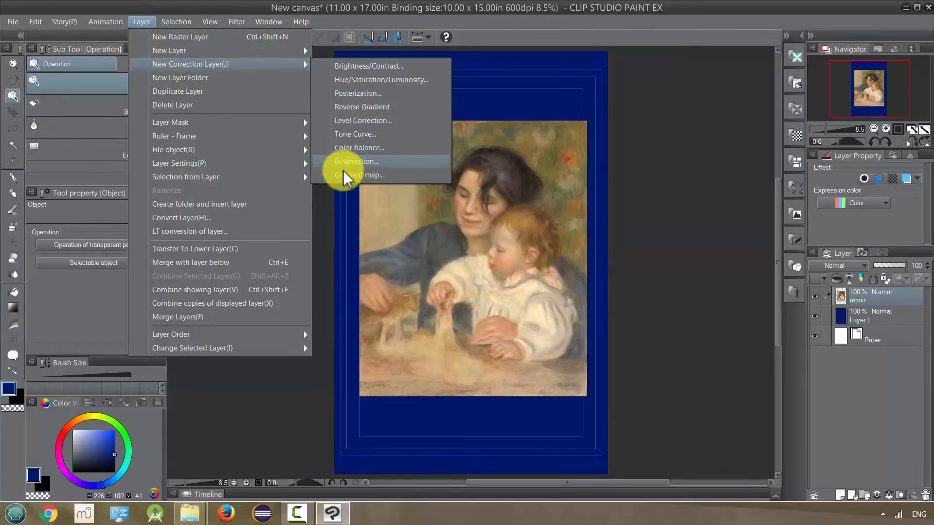
pyautogui.moveTo(357, 148)
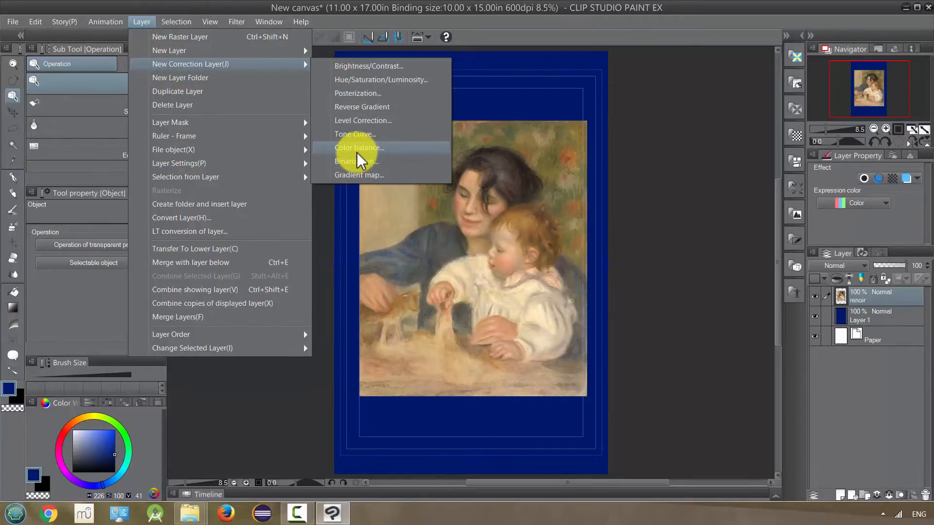
pyautogui.moveTo(373, 121)
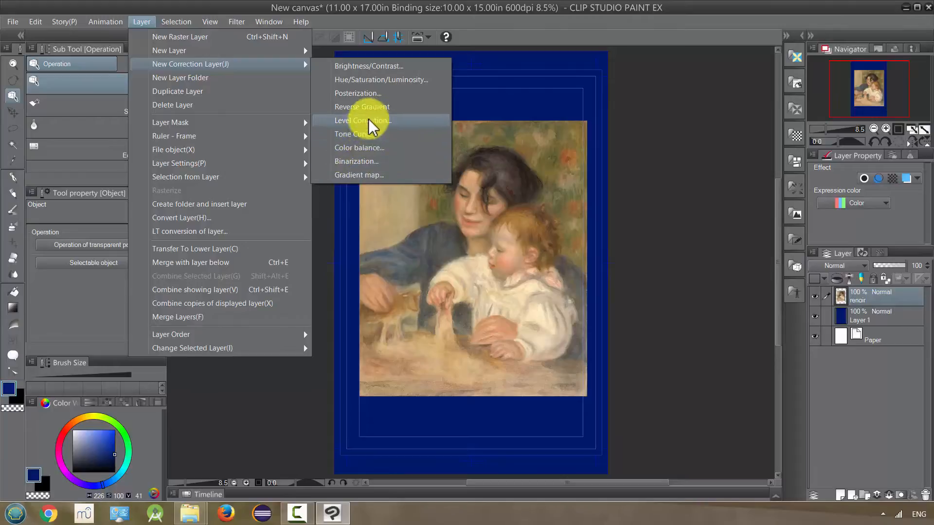
pyautogui.moveTo(359, 147)
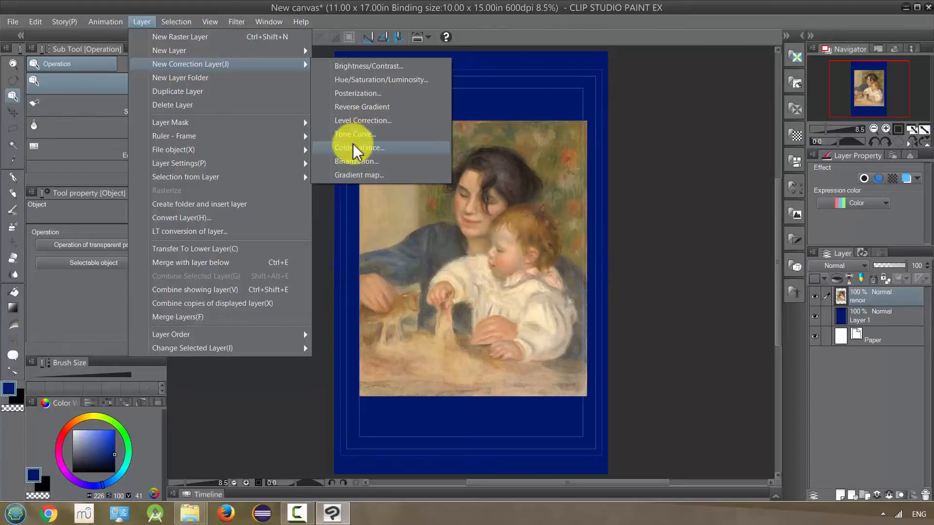
pyautogui.click(353, 134)
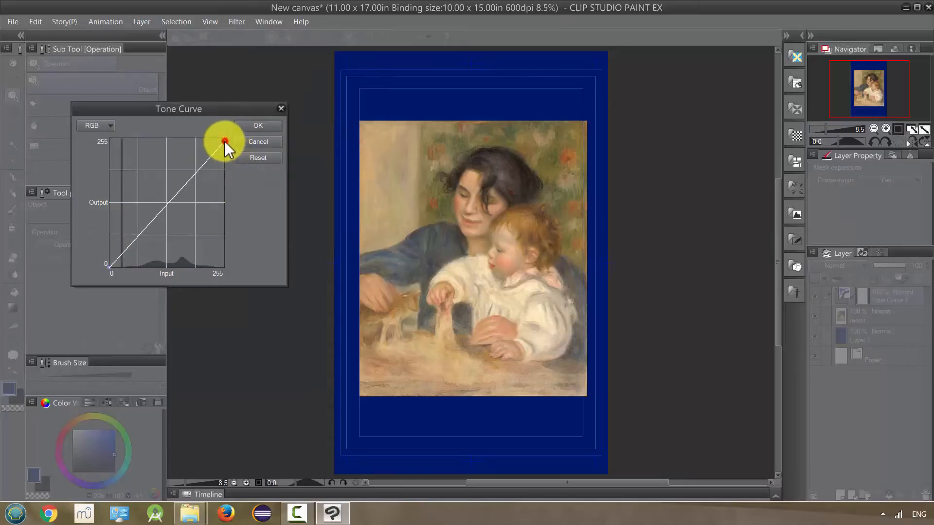
# Drag the RGB tone curve into a wave that turns the painting into garish inverted colours
pyautogui.moveTo(225, 142); pyautogui.dragTo(152, 181)
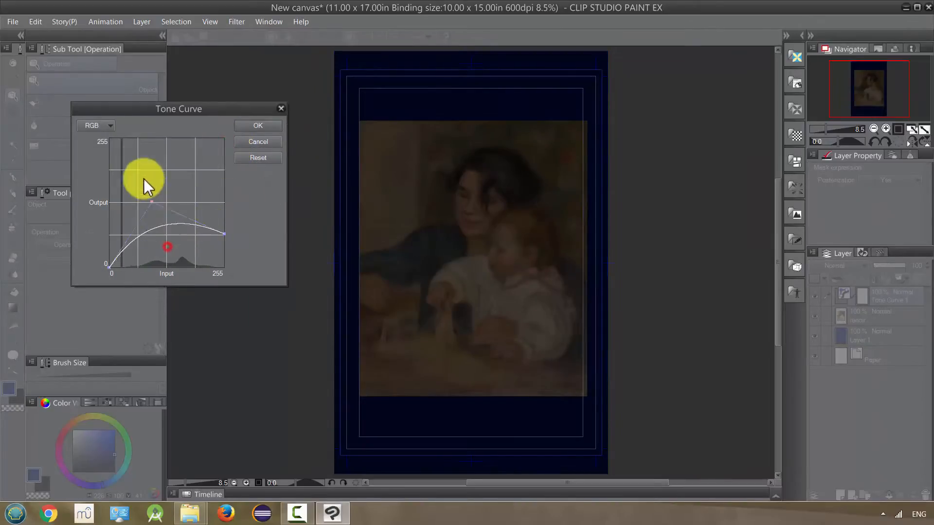
pyautogui.moveTo(152, 173); pyautogui.dragTo(132, 150)
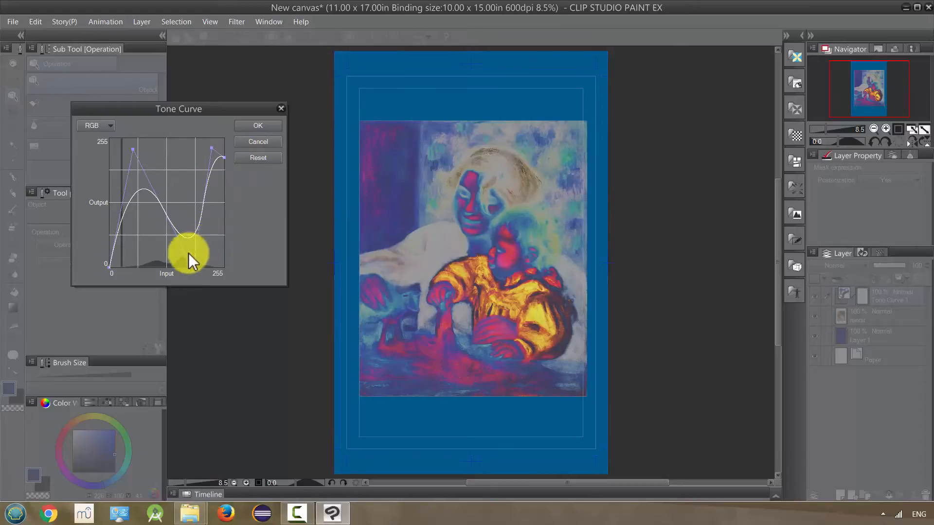
pyautogui.click(256, 126)
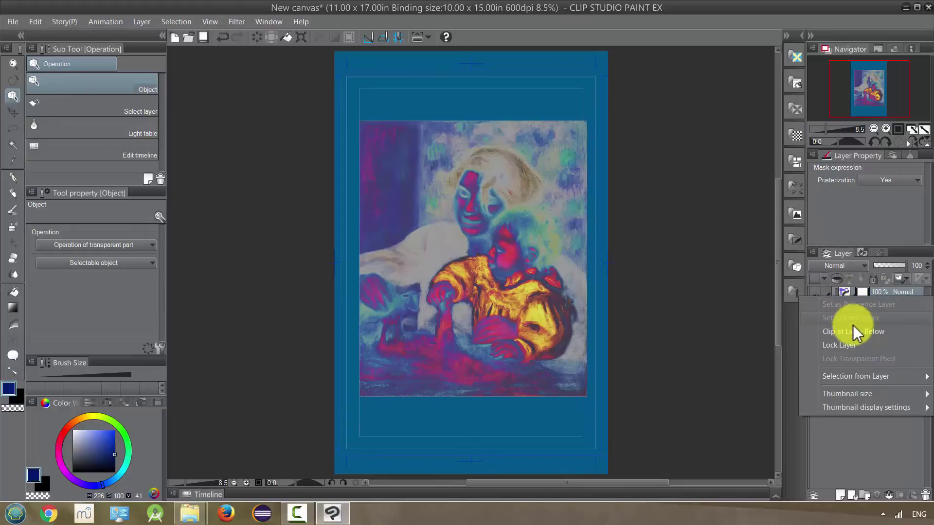
pyautogui.moveTo(852, 330)
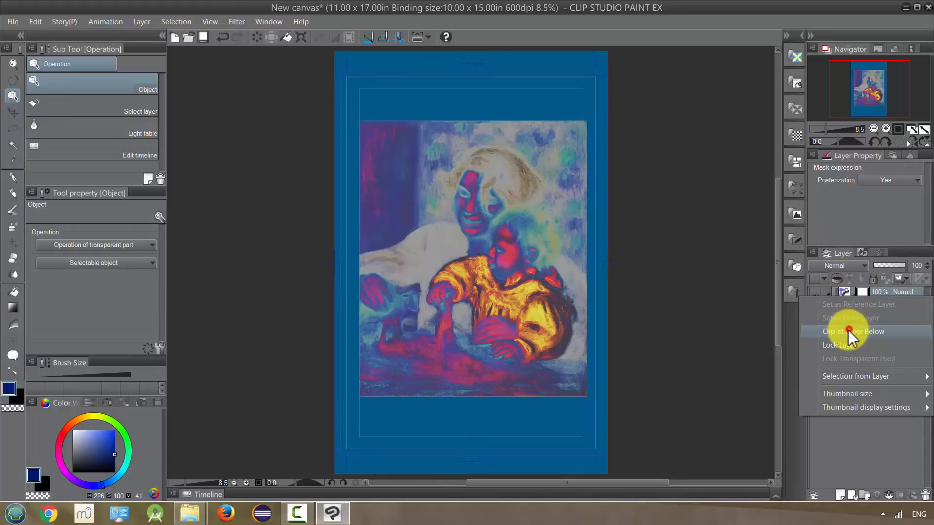
# Clip Tone Curve 1 to the Renoir layer below, then hide the correction layer
pyautogui.click(853, 331)
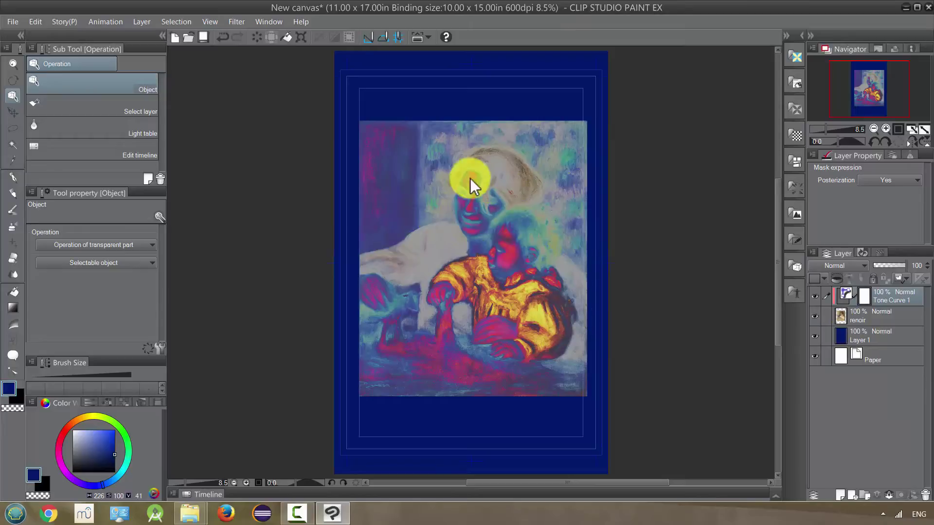
pyautogui.moveTo(59, 15)
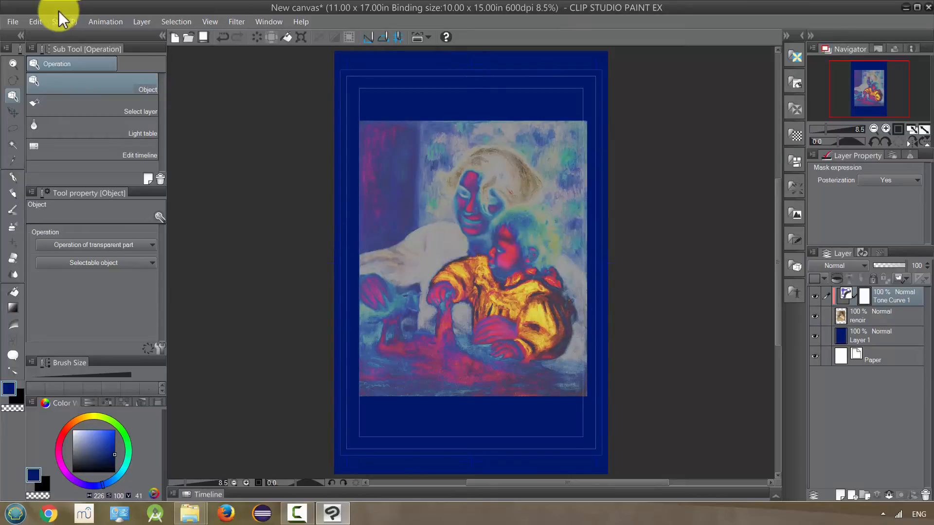
pyautogui.click(36, 22)
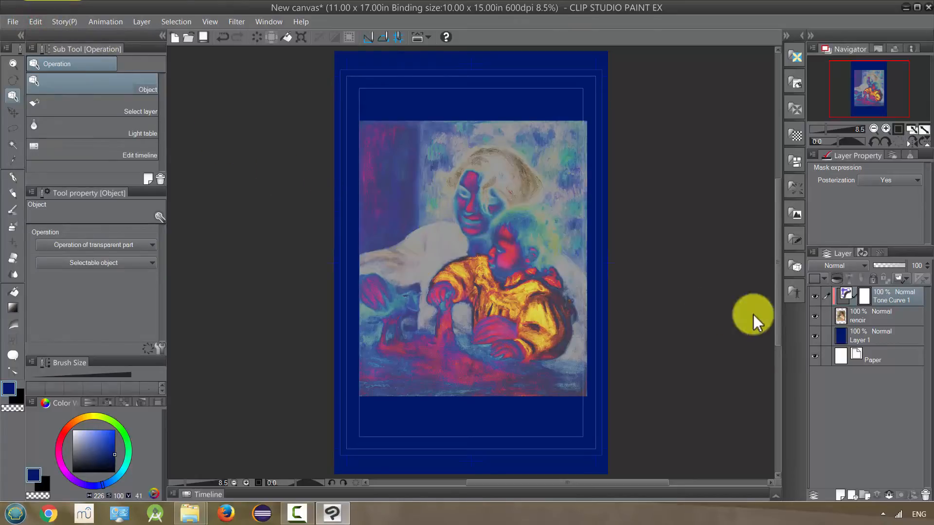
pyautogui.click(815, 293)
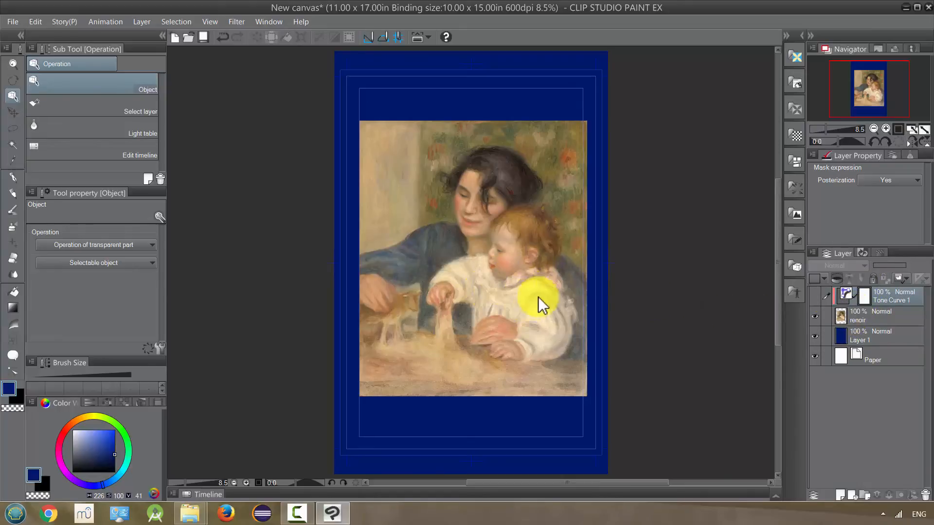
pyautogui.moveTo(530, 354)
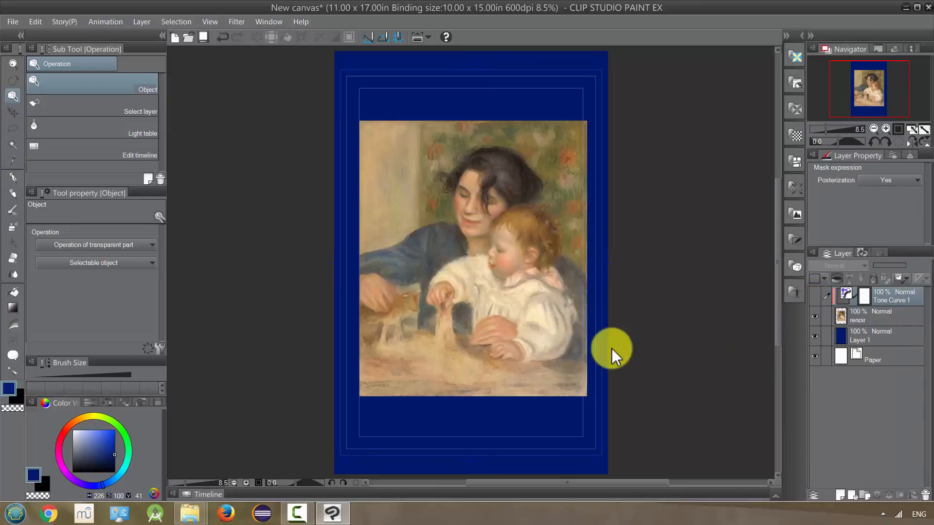
pyautogui.moveTo(308, 164)
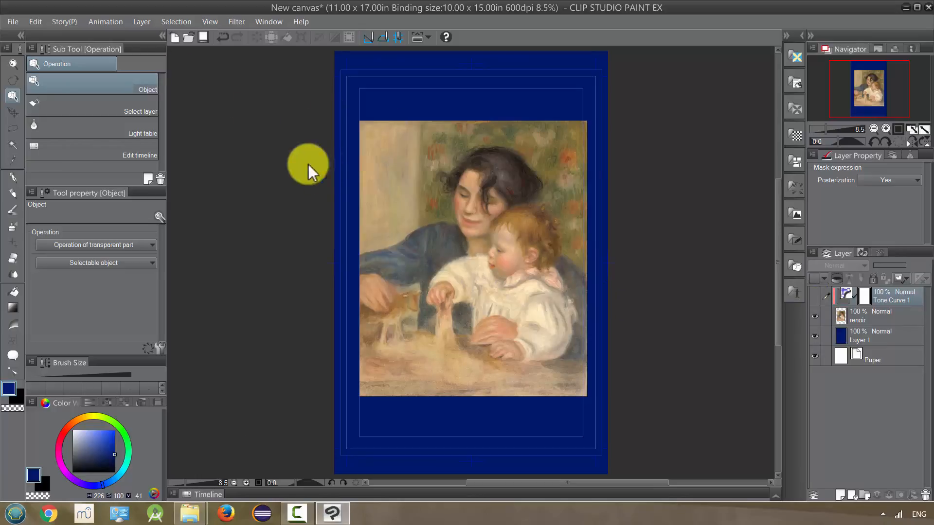